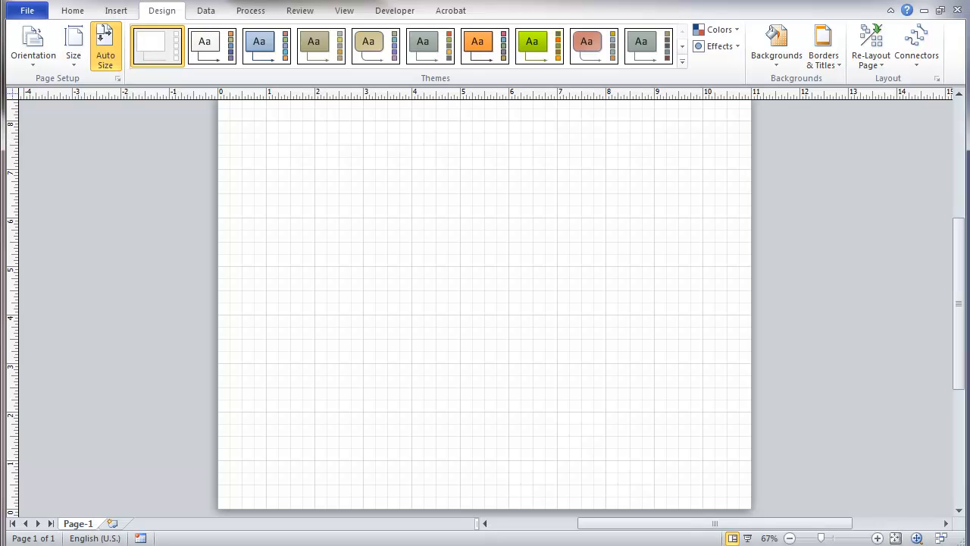
- Insert the IN3926 copy.png and LG_BP620 copy.png pictures together from Visio parts
{"action": "left_click", "coordinate": [72, 10]}
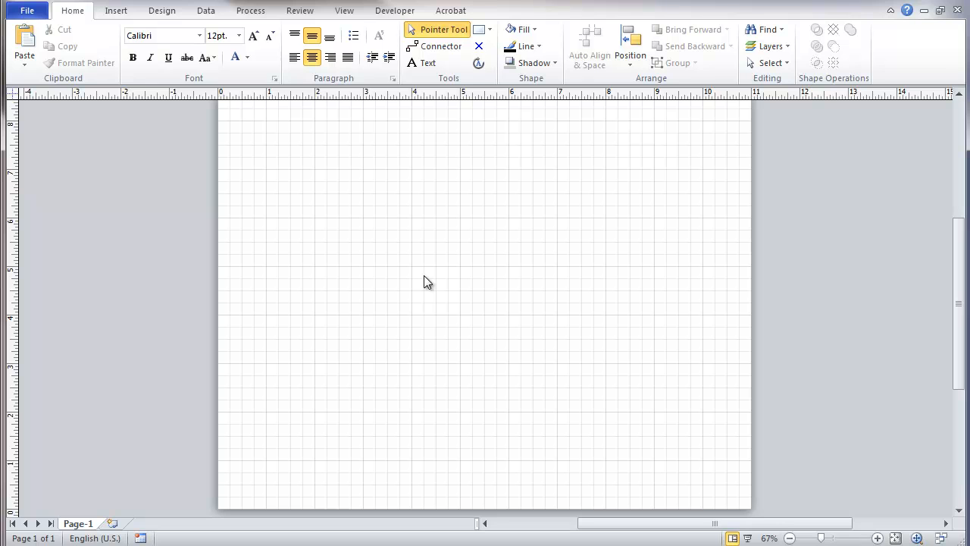
{"action": "mouse_move", "coordinate": [423, 318]}
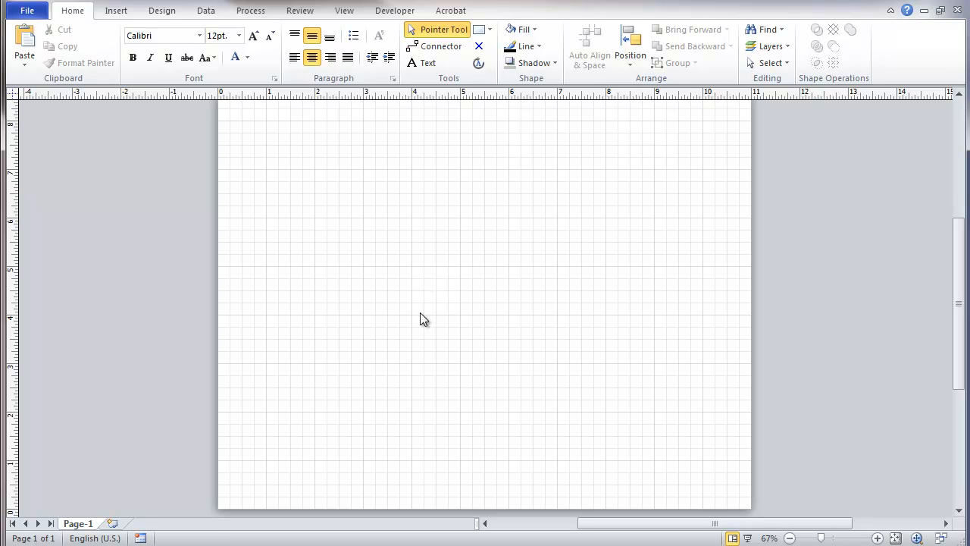
{"action": "mouse_move", "coordinate": [324, 320]}
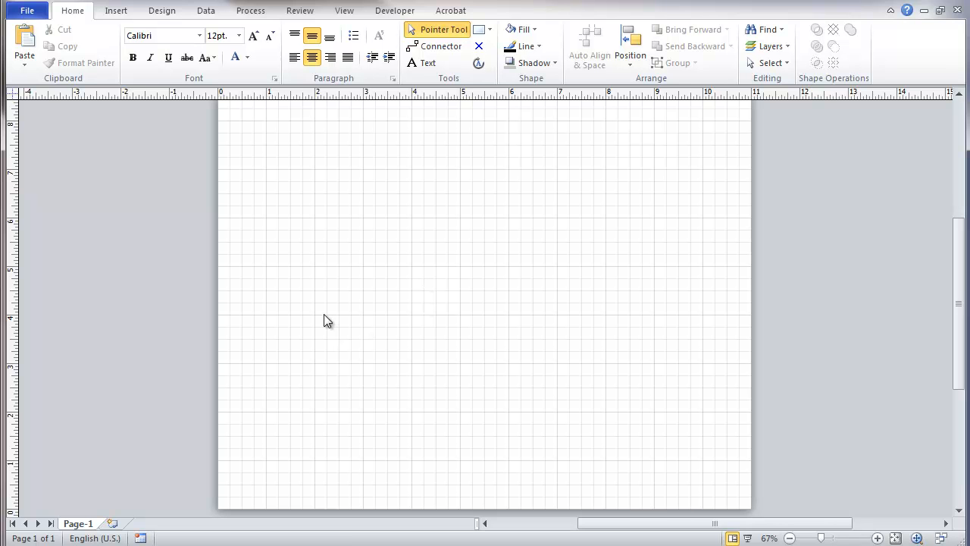
{"action": "mouse_move", "coordinate": [212, 391]}
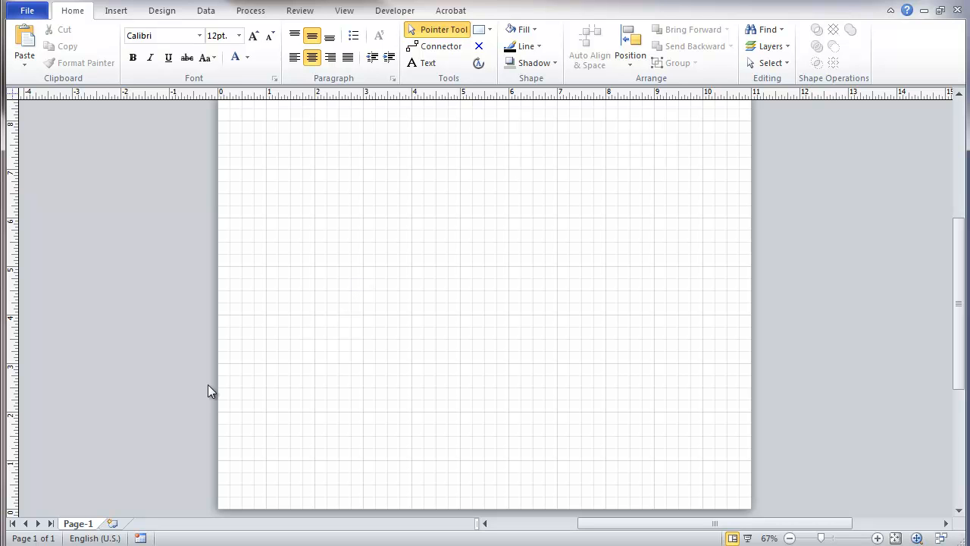
{"action": "left_click", "coordinate": [115, 10]}
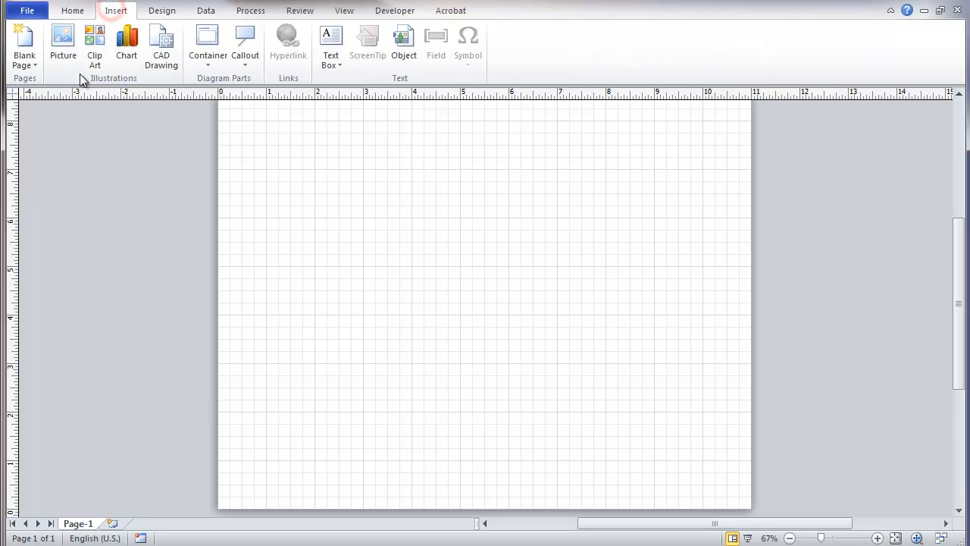
{"action": "left_click", "coordinate": [63, 41]}
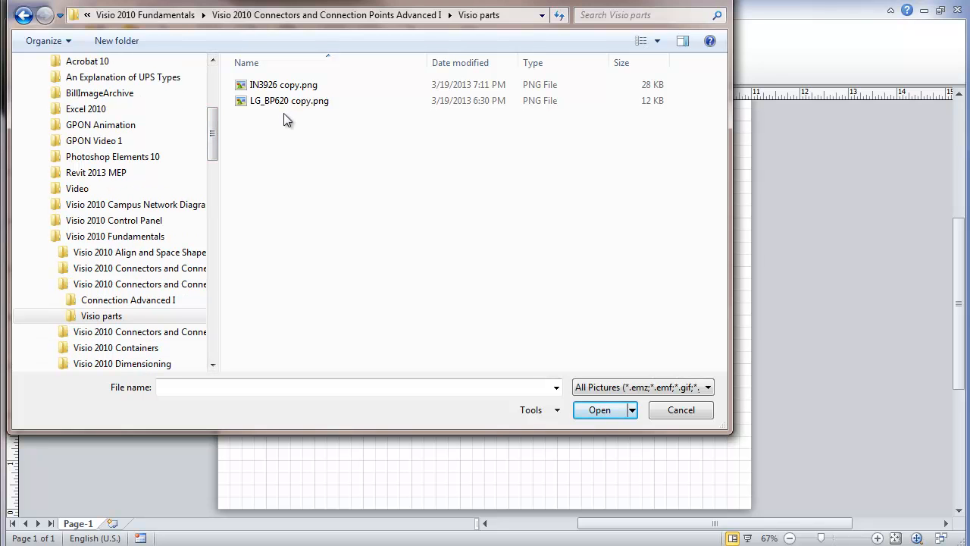
{"action": "left_click", "coordinate": [284, 84]}
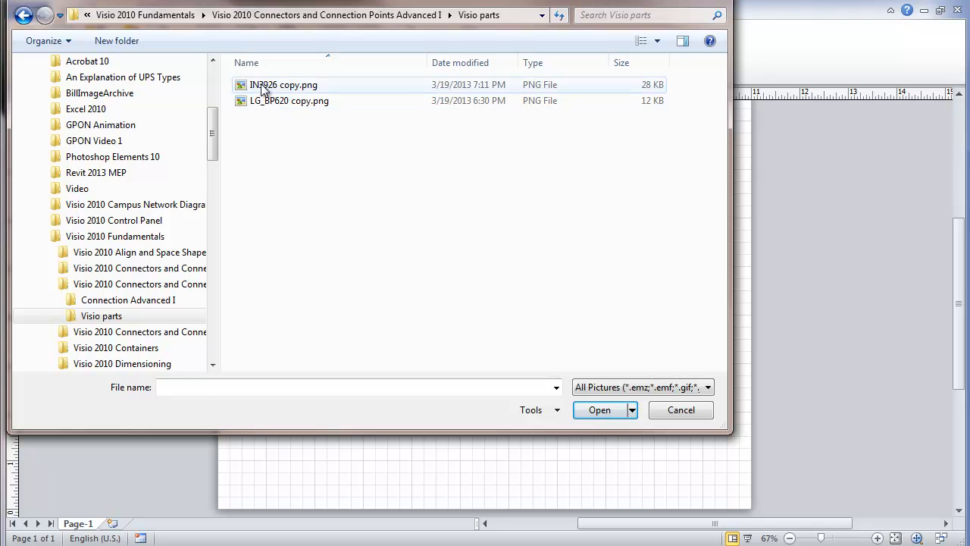
{"action": "left_click", "coordinate": [284, 84]}
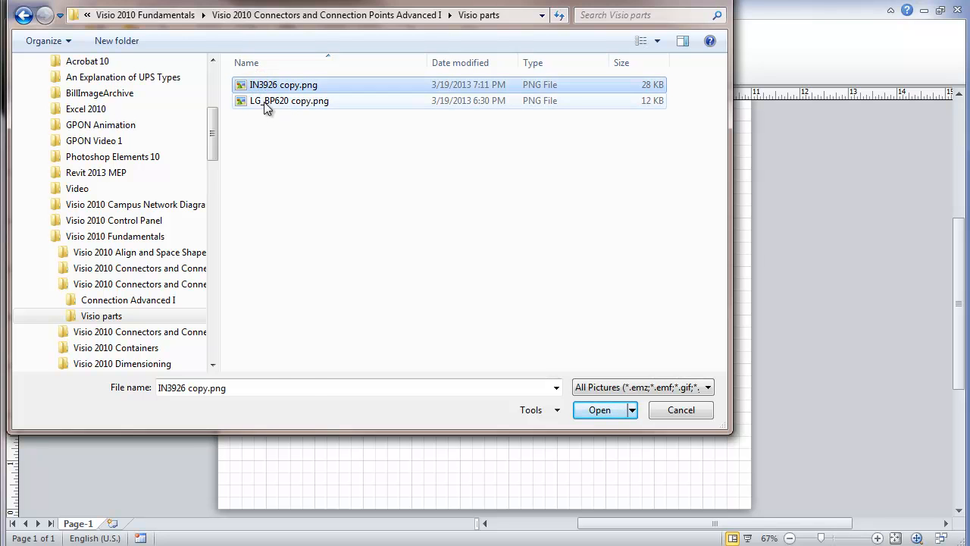
{"action": "left_click", "coordinate": [288, 100]}
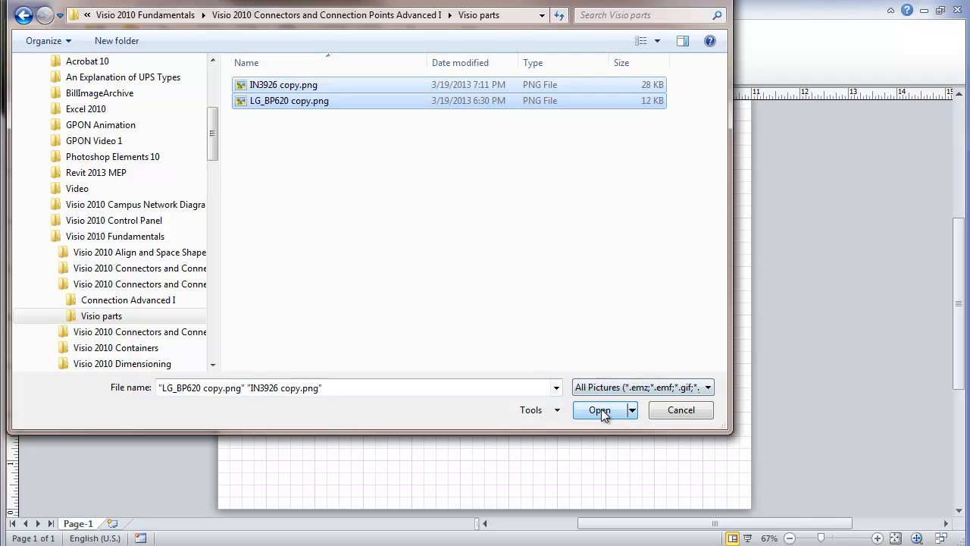
{"action": "left_click", "coordinate": [600, 410]}
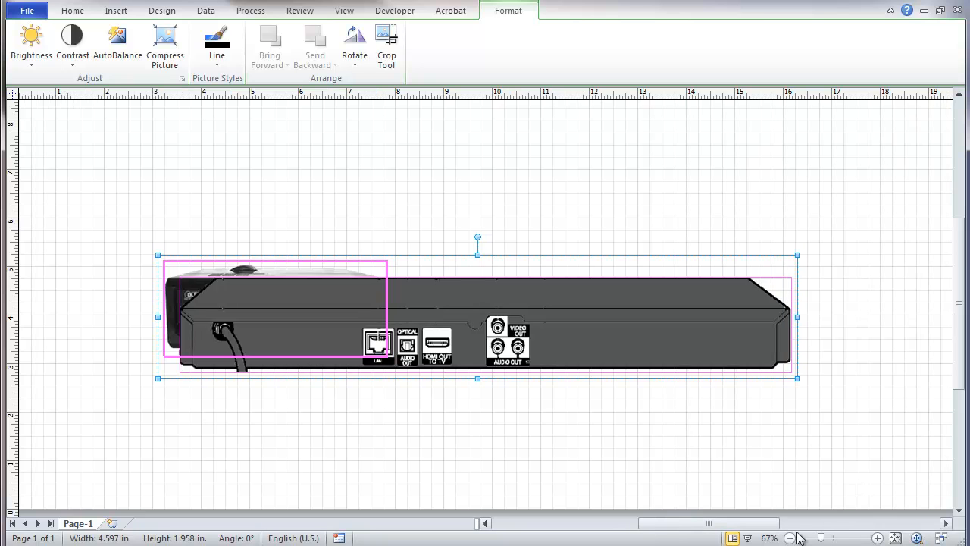
- Zoom out and set the page to the predefined Letter 11 × 8.5 in. landscape size
{"action": "left_click", "coordinate": [791, 538]}
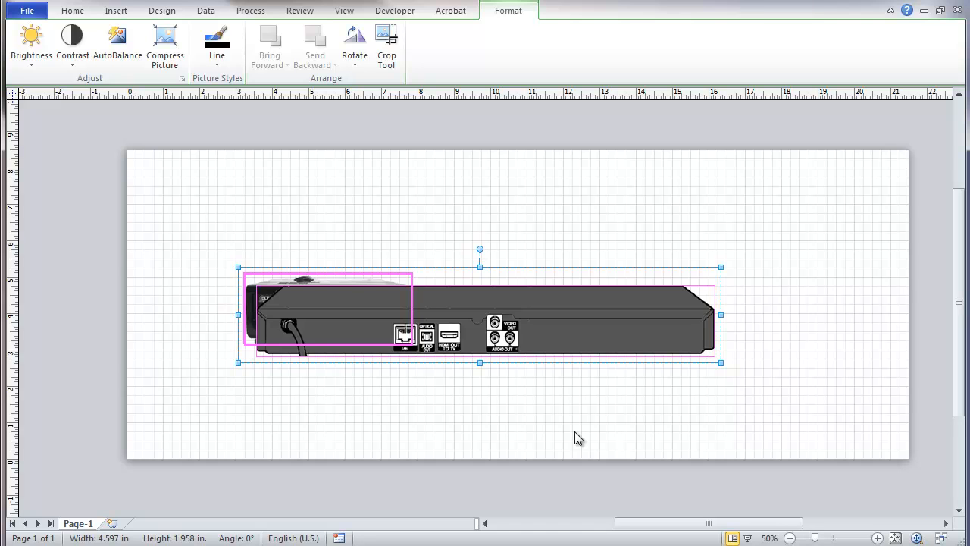
{"action": "mouse_move", "coordinate": [166, 449]}
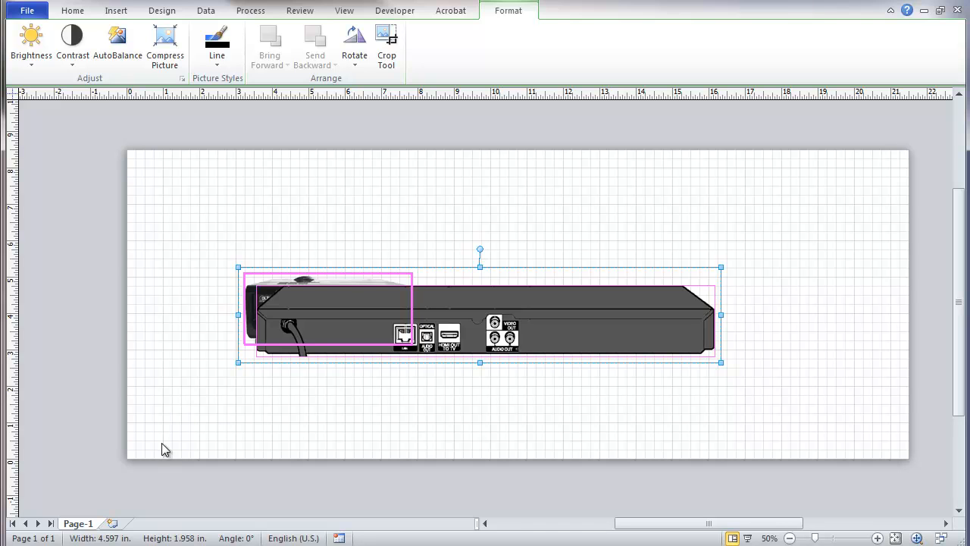
{"action": "mouse_move", "coordinate": [125, 498]}
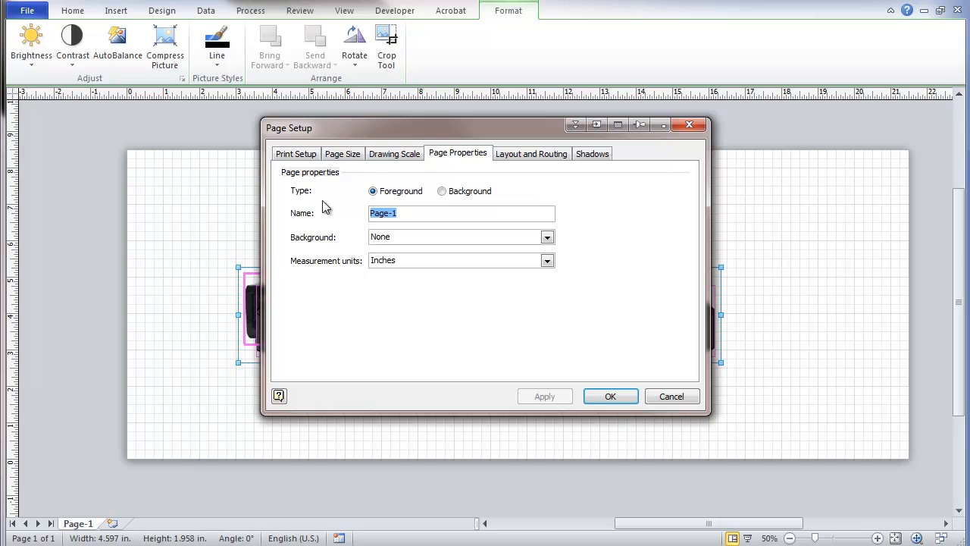
{"action": "left_click", "coordinate": [342, 153]}
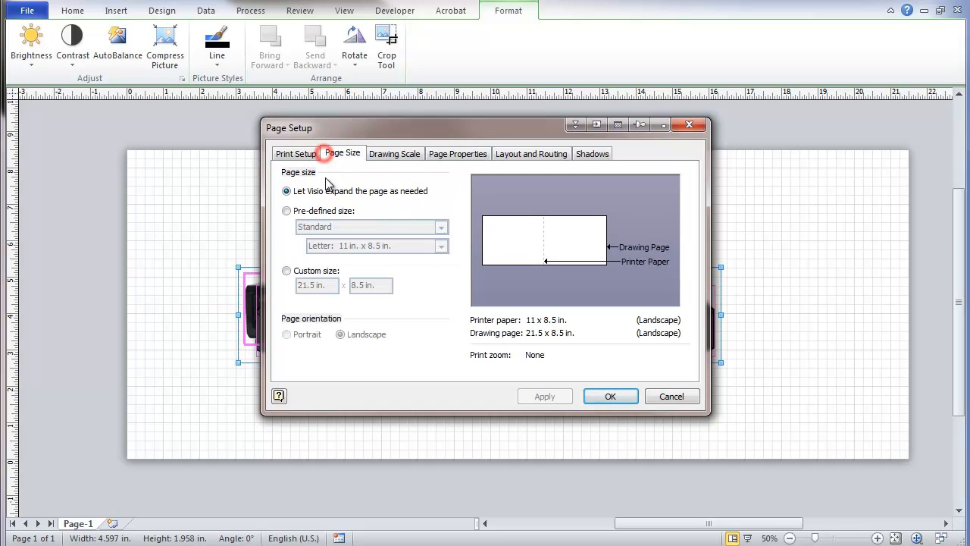
{"action": "left_click", "coordinate": [286, 211]}
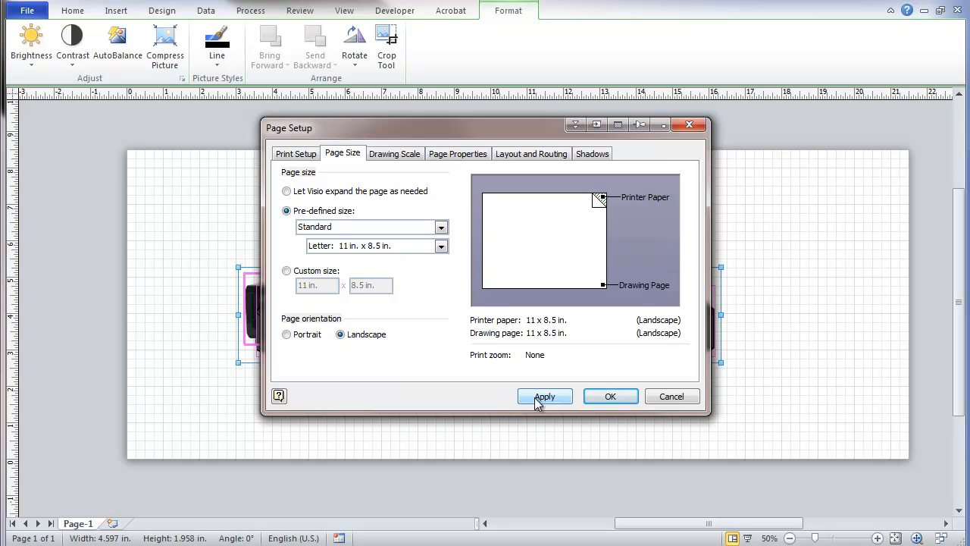
{"action": "left_click", "coordinate": [545, 396]}
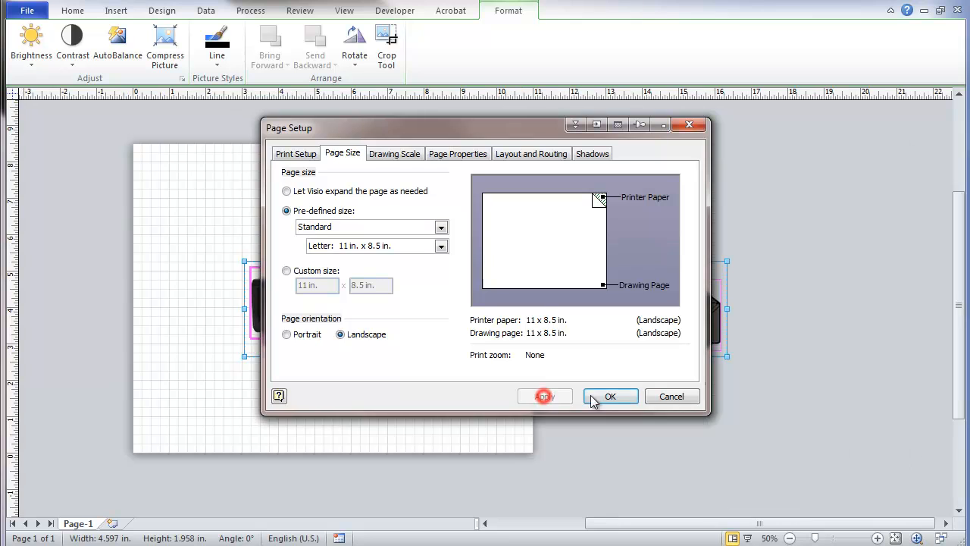
{"action": "left_click", "coordinate": [611, 395]}
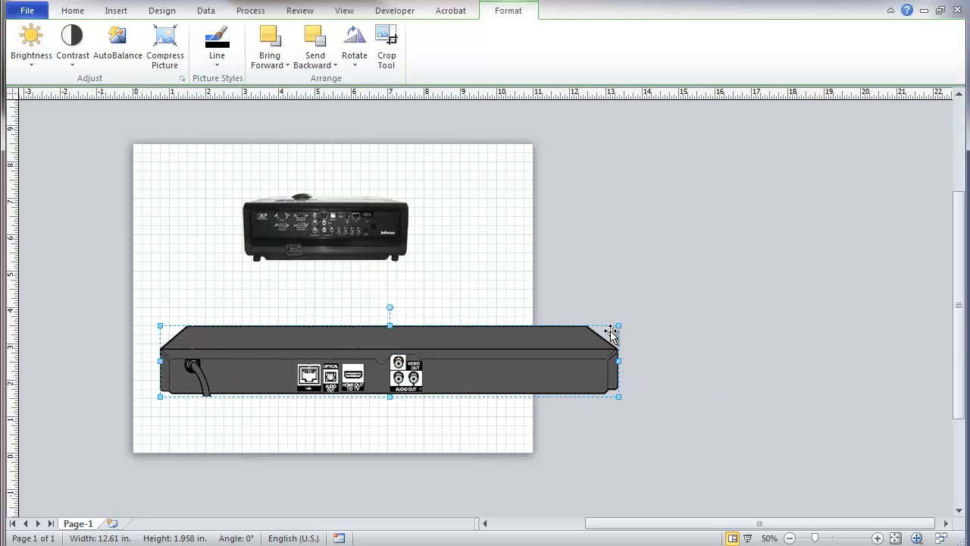
- Shrink the Blu-ray player picture with a corner handle, placing it below the projector
{"action": "left_click_drag", "start_coordinate": [619, 396], "coordinate": [397, 381]}
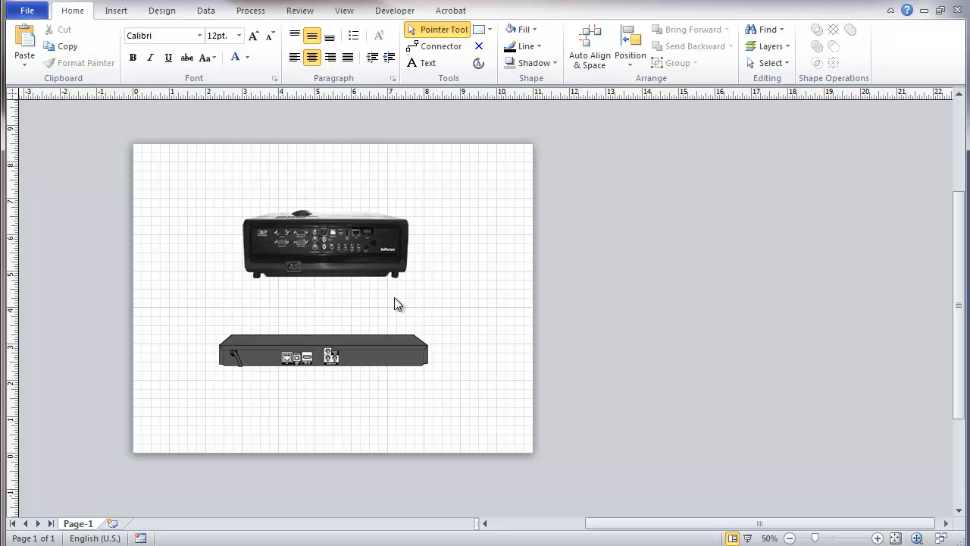
{"action": "mouse_move", "coordinate": [432, 267]}
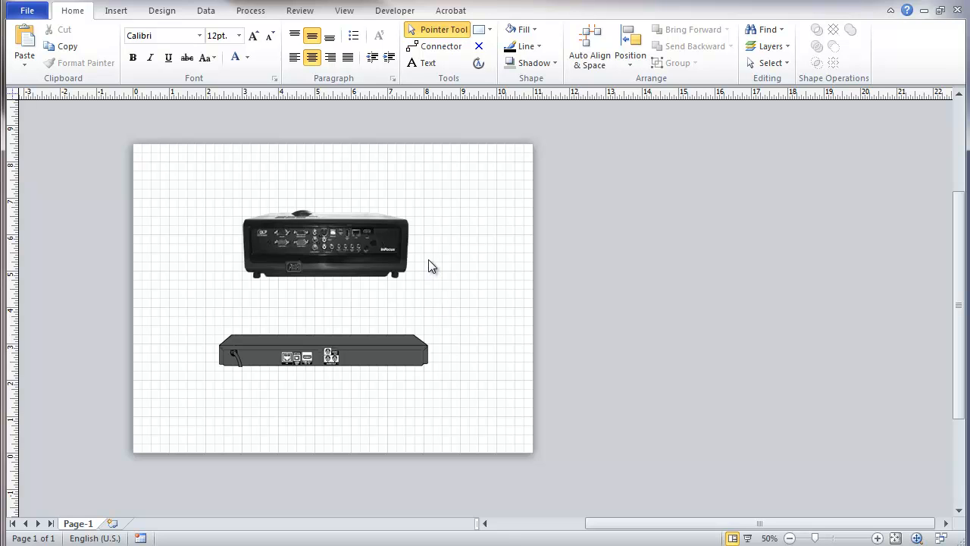
{"action": "mouse_move", "coordinate": [431, 294]}
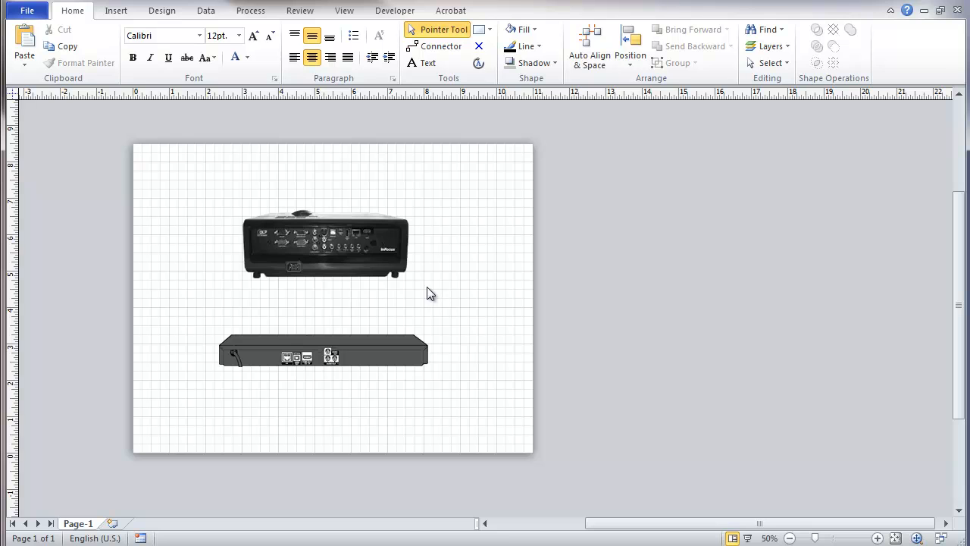
{"action": "mouse_move", "coordinate": [438, 282]}
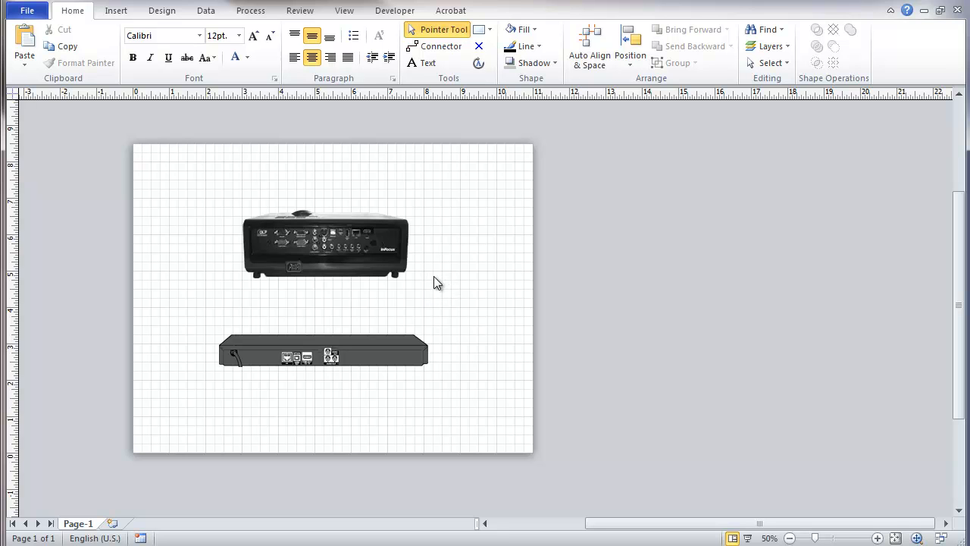
{"action": "mouse_move", "coordinate": [833, 523]}
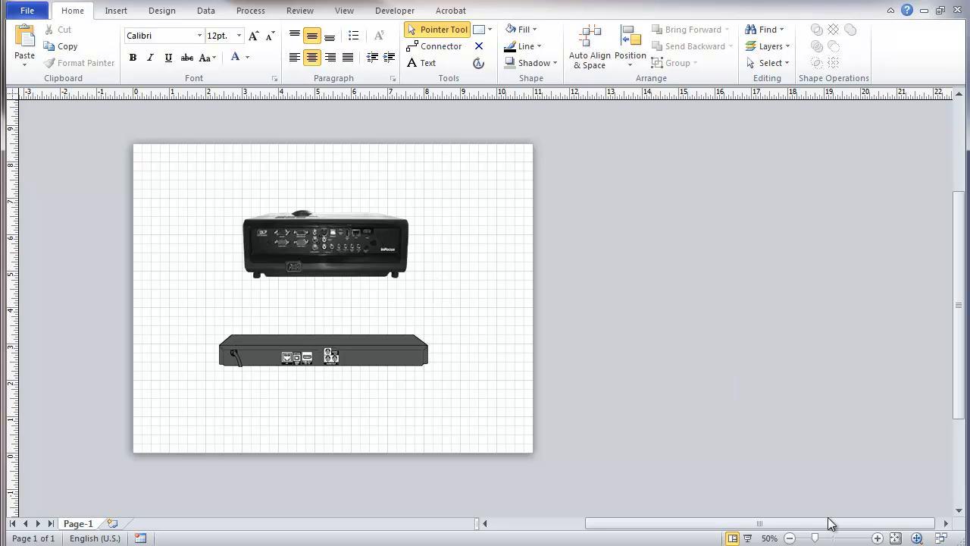
- Draw a small rectangle above the projector and fill it with standard blue
{"action": "left_click", "coordinate": [879, 538]}
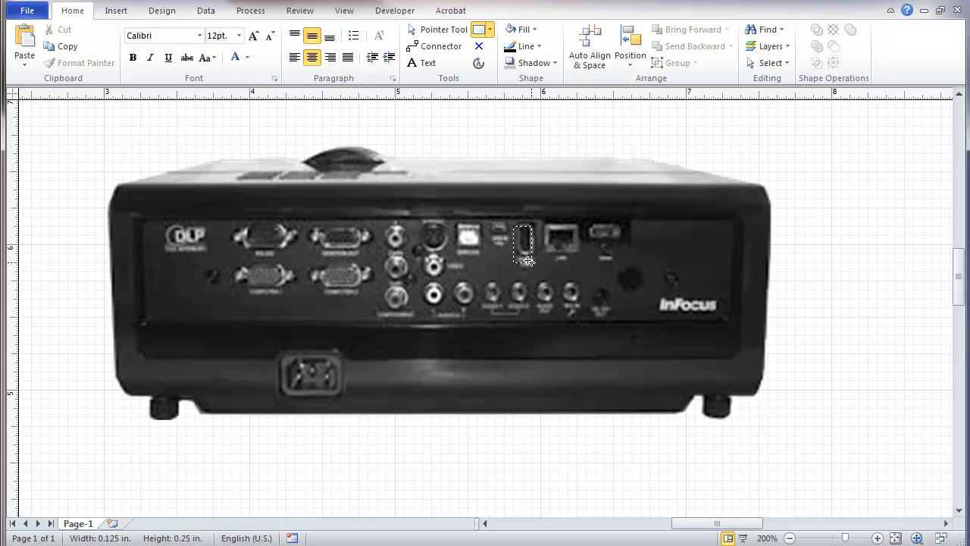
{"action": "left_click", "coordinate": [522, 235]}
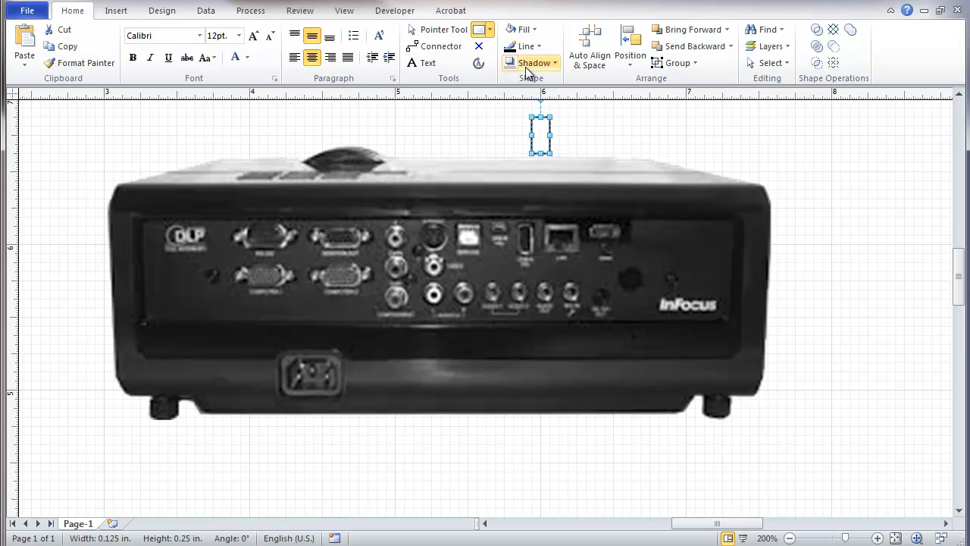
{"action": "mouse_move", "coordinate": [526, 29]}
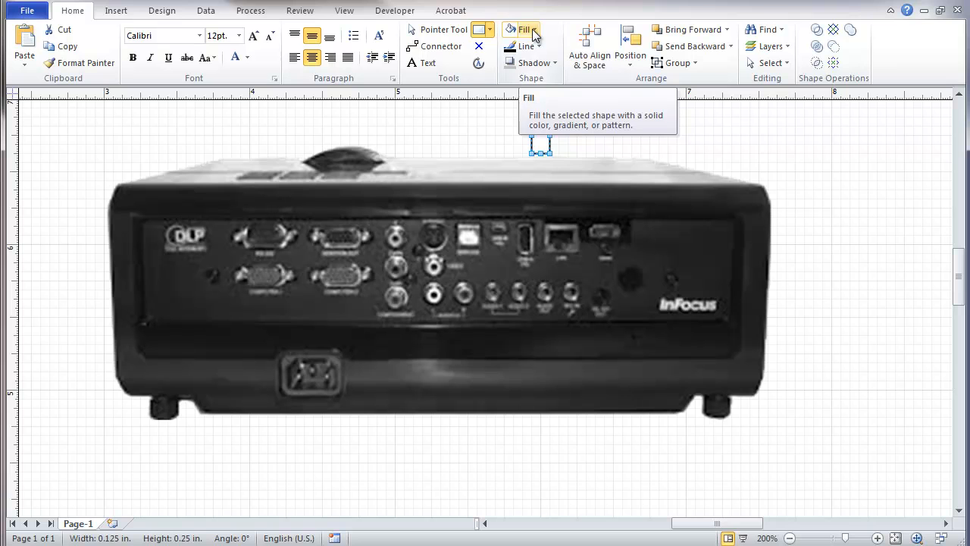
{"action": "left_click", "coordinate": [535, 30]}
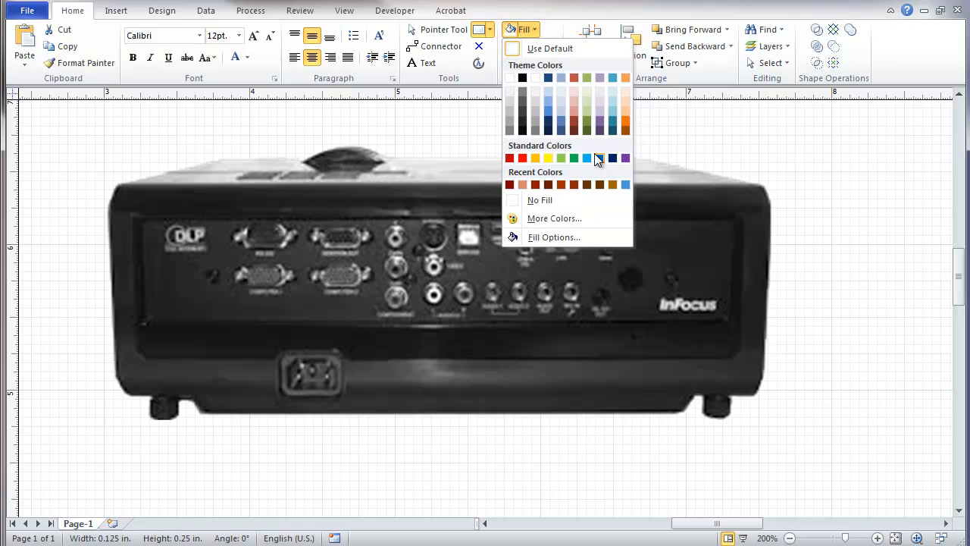
{"action": "left_click", "coordinate": [599, 158]}
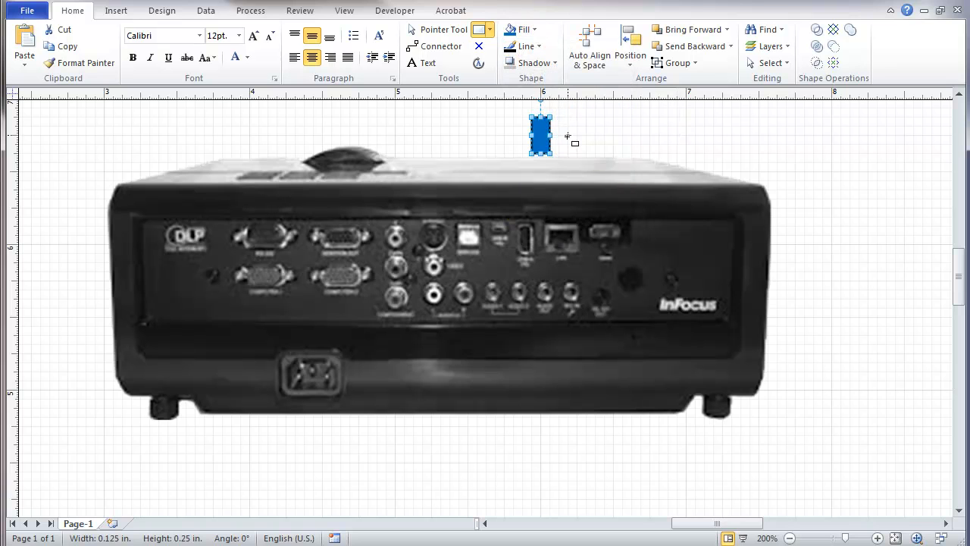
- Round the blue rectangle's corners with 0.03 in. rounding in Format > Line
{"action": "right_click", "coordinate": [540, 133]}
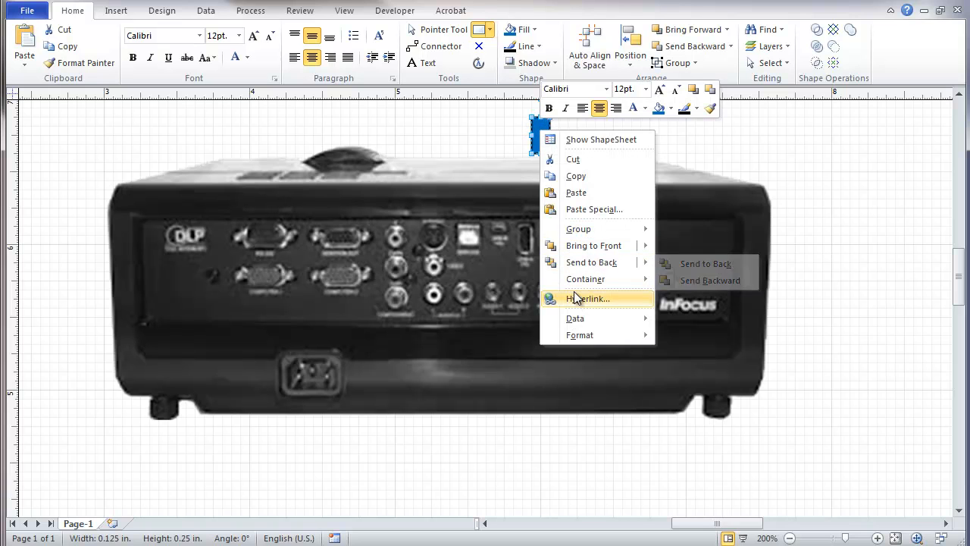
{"action": "mouse_move", "coordinate": [580, 334]}
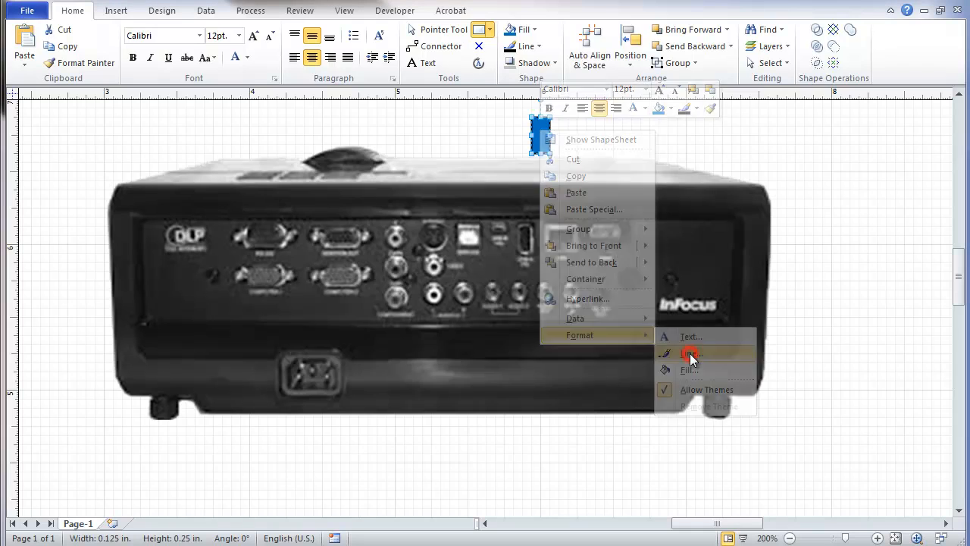
{"action": "left_click", "coordinate": [689, 352]}
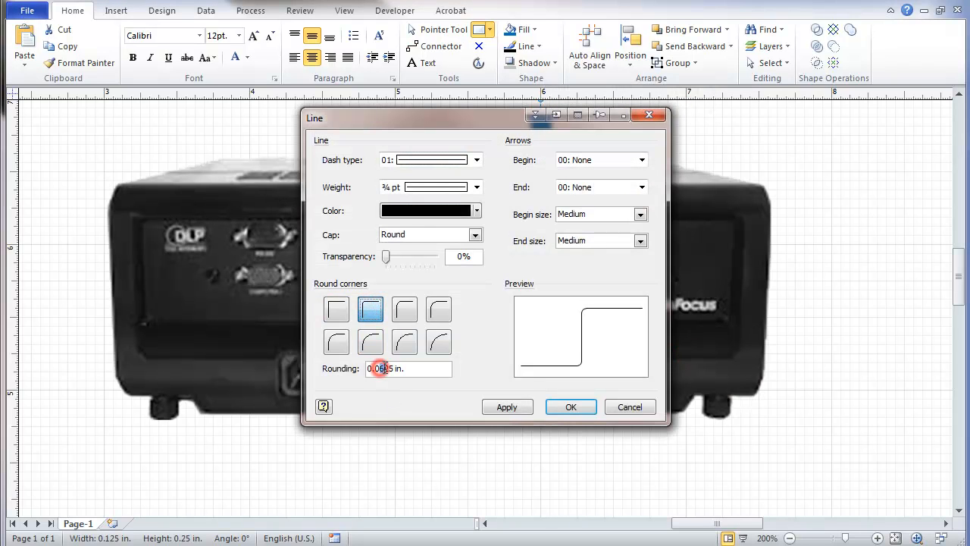
{"action": "left_click", "coordinate": [381, 369]}
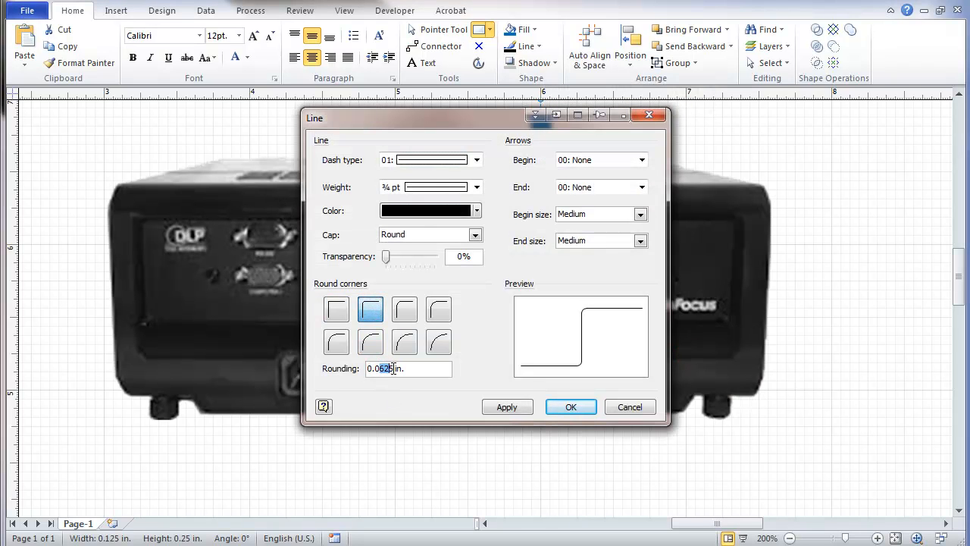
{"action": "left_click", "coordinate": [337, 309]}
{"action": "type", "text": "3"}
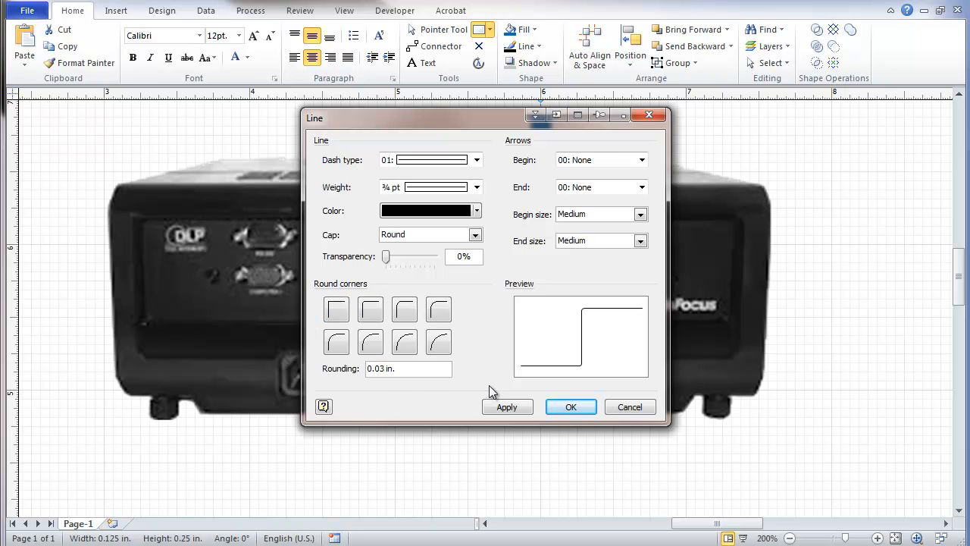
{"action": "left_click", "coordinate": [571, 407]}
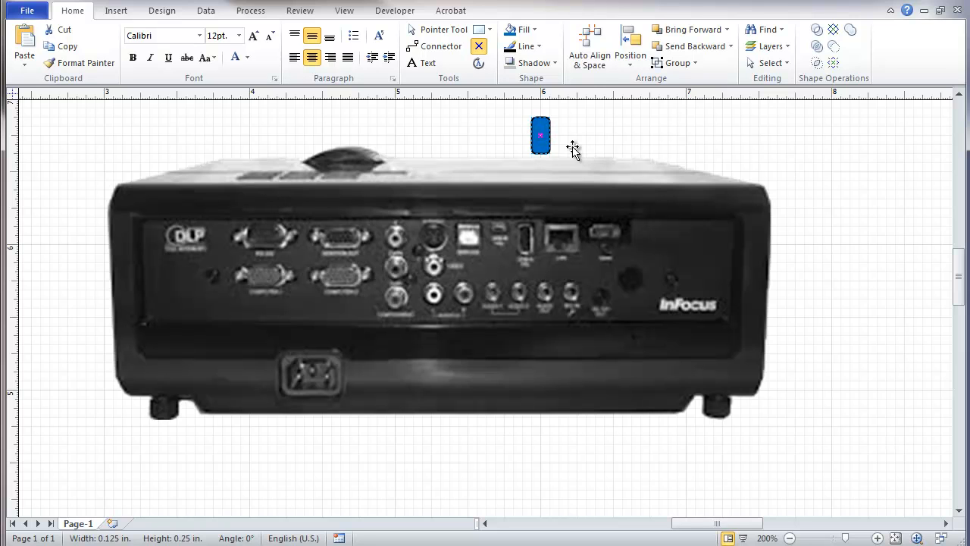
{"action": "mouse_move", "coordinate": [578, 113]}
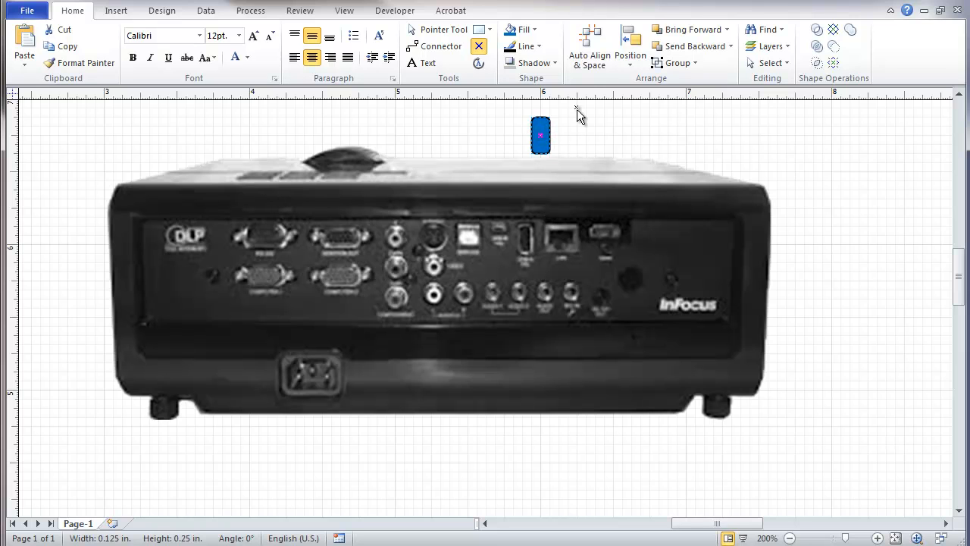
{"action": "mouse_move", "coordinate": [590, 129]}
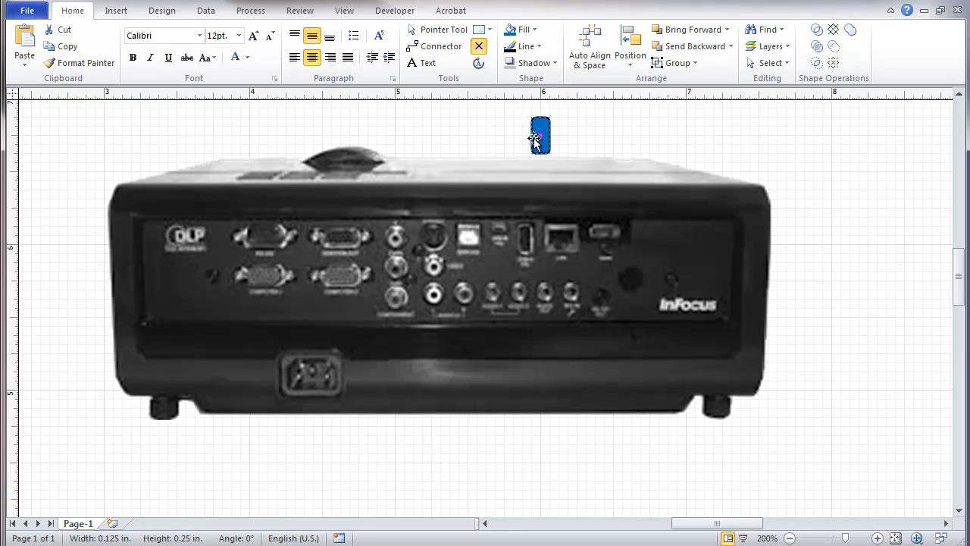
- Make the plug's connection point Inward & Outward and position it over the projector's HDMI port
{"action": "left_click", "coordinate": [536, 190]}
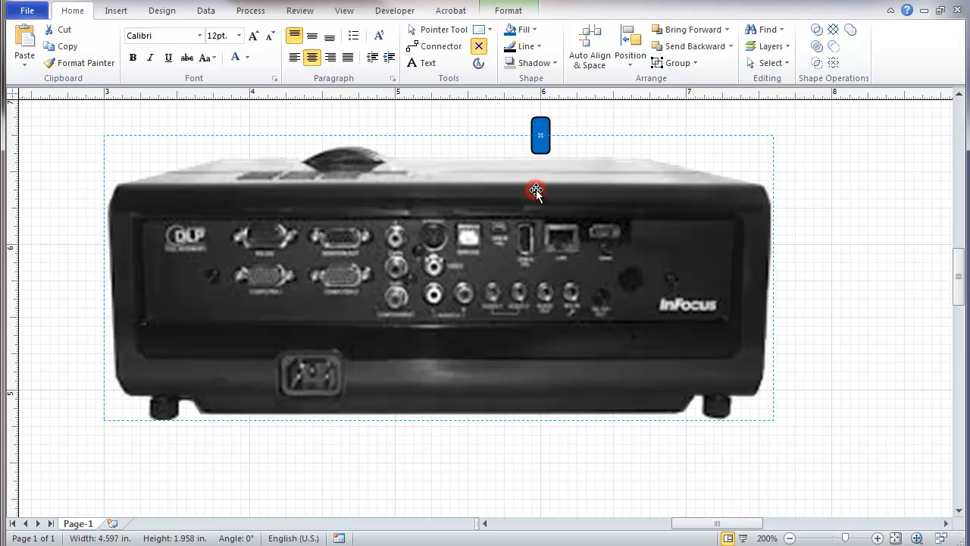
{"action": "mouse_move", "coordinate": [573, 273]}
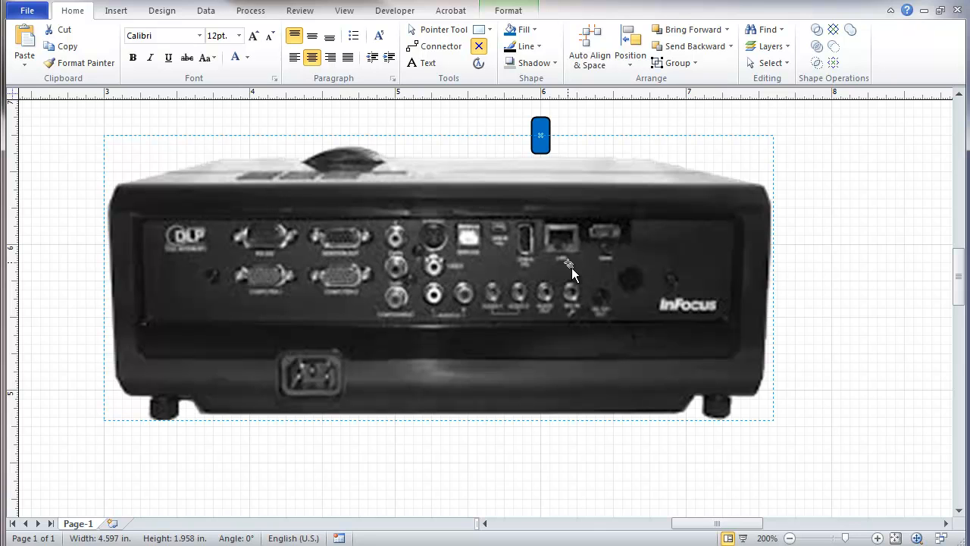
{"action": "mouse_move", "coordinate": [528, 247]}
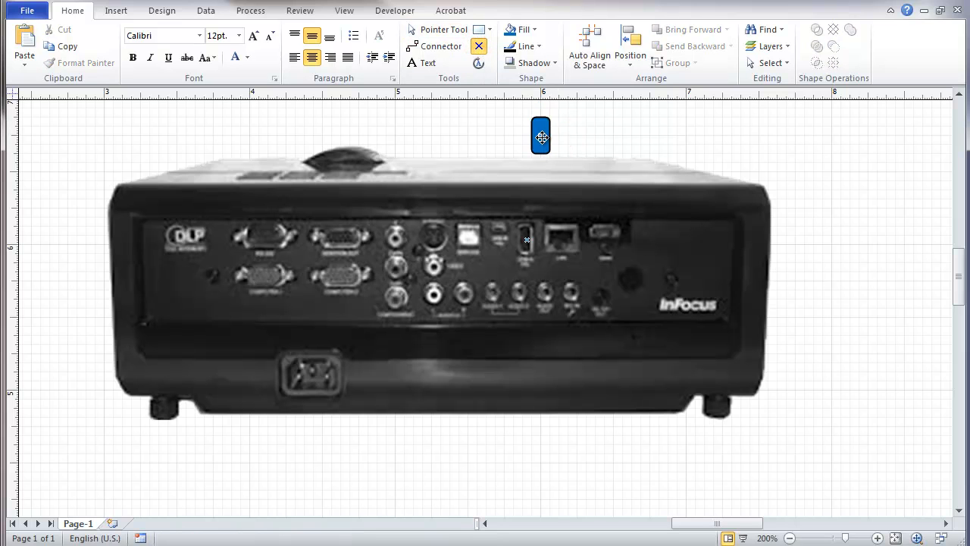
{"action": "left_click", "coordinate": [540, 136]}
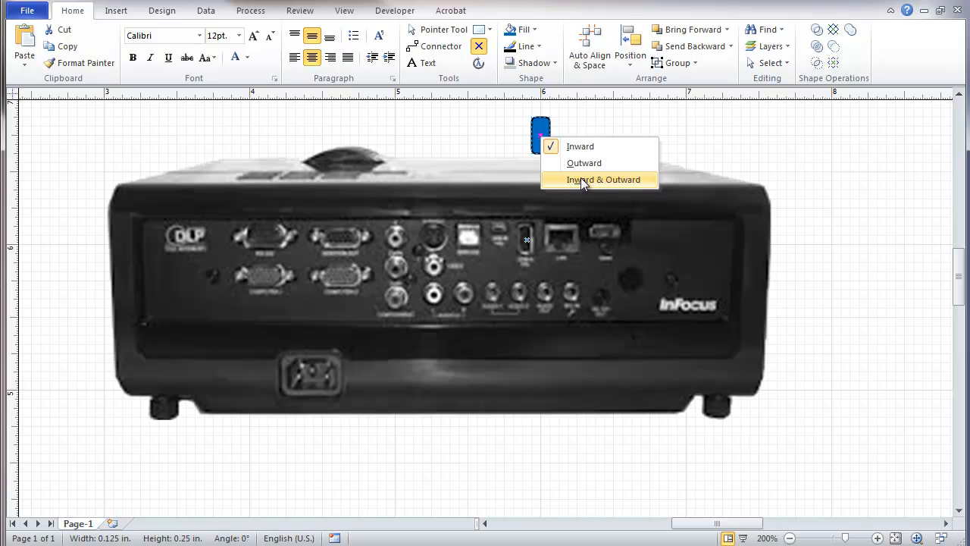
{"action": "left_click", "coordinate": [602, 179]}
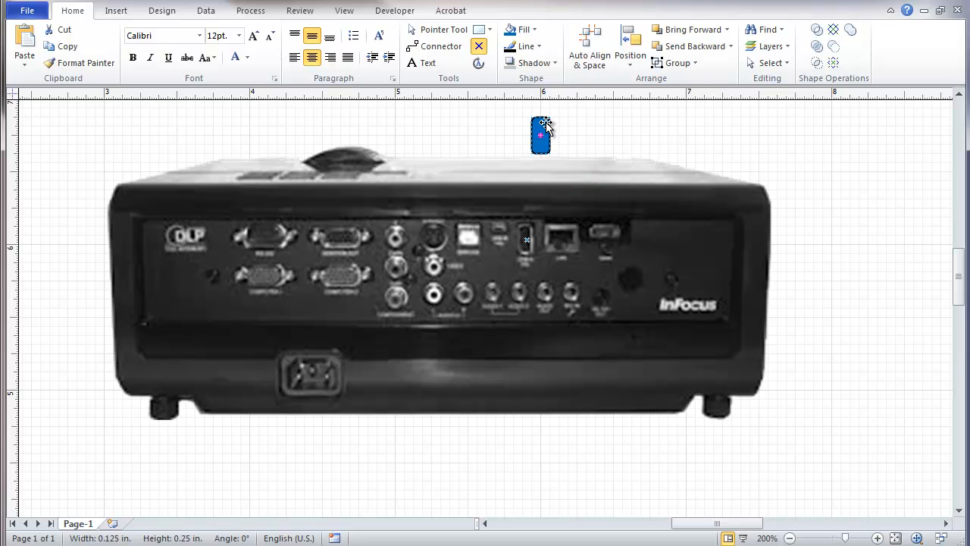
{"action": "left_click_drag", "start_coordinate": [540, 135], "coordinate": [533, 225]}
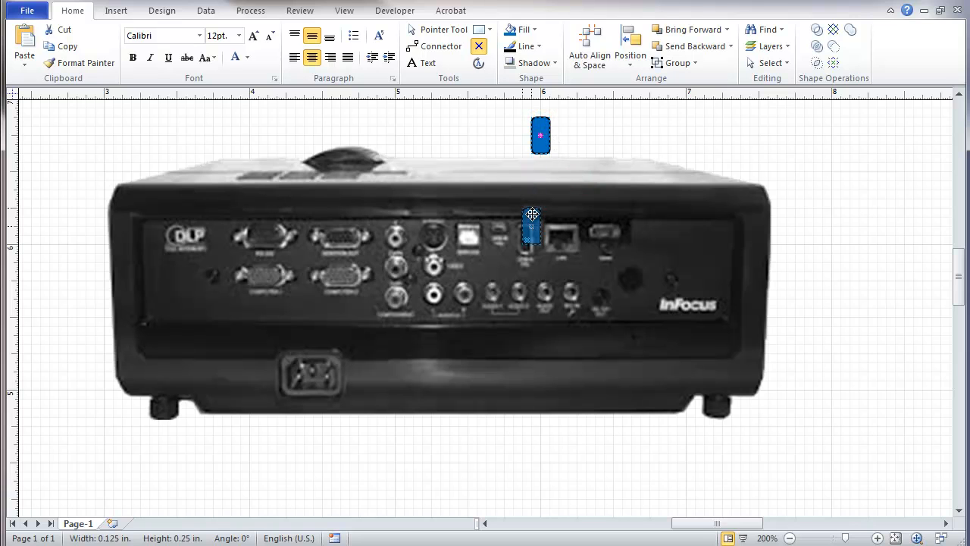
{"action": "left_click_drag", "start_coordinate": [540, 135], "coordinate": [527, 239]}
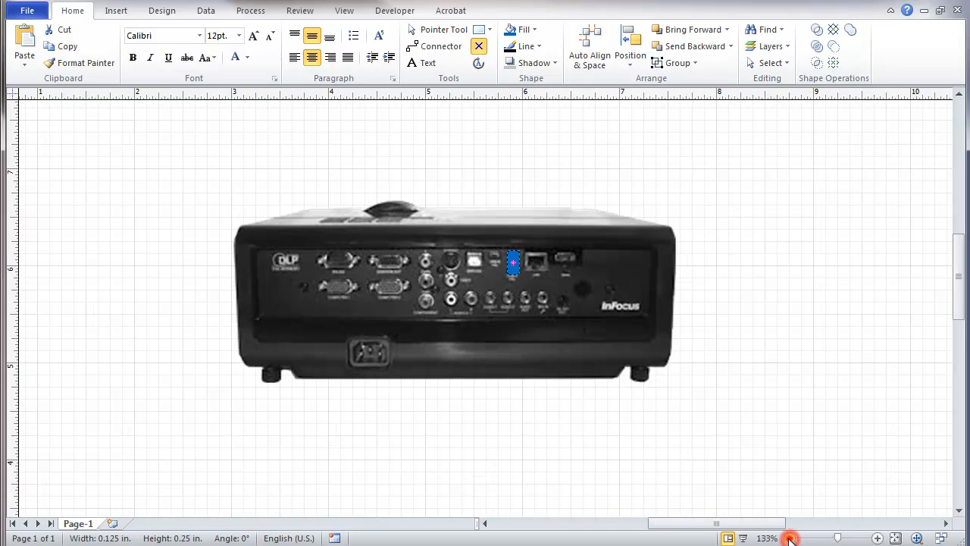
- Rotate a copy of the plug -90° and place it at the player's HDMI OUT TO TV port
{"action": "scroll", "scroll_direction": "down", "scroll_amount": 3}
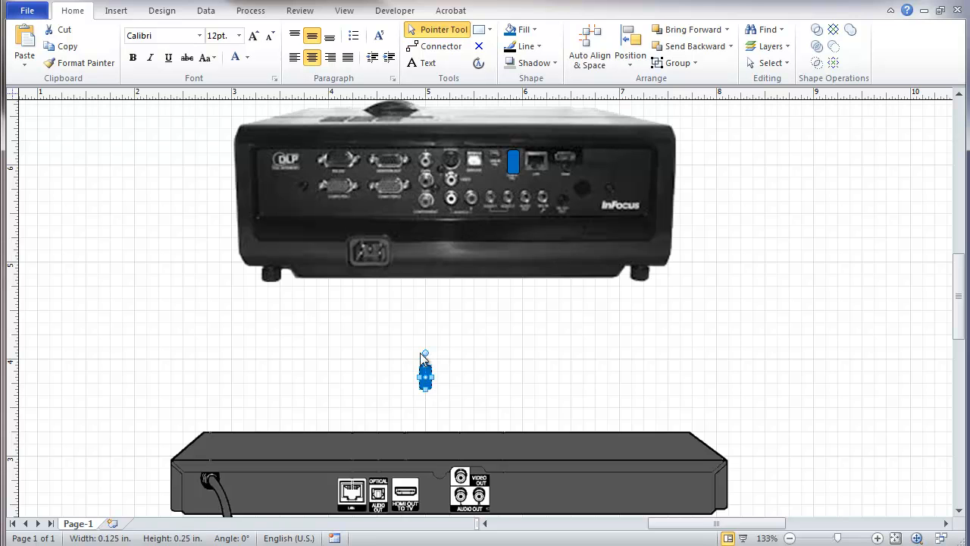
{"action": "left_click_drag", "start_coordinate": [425, 353], "coordinate": [447, 377]}
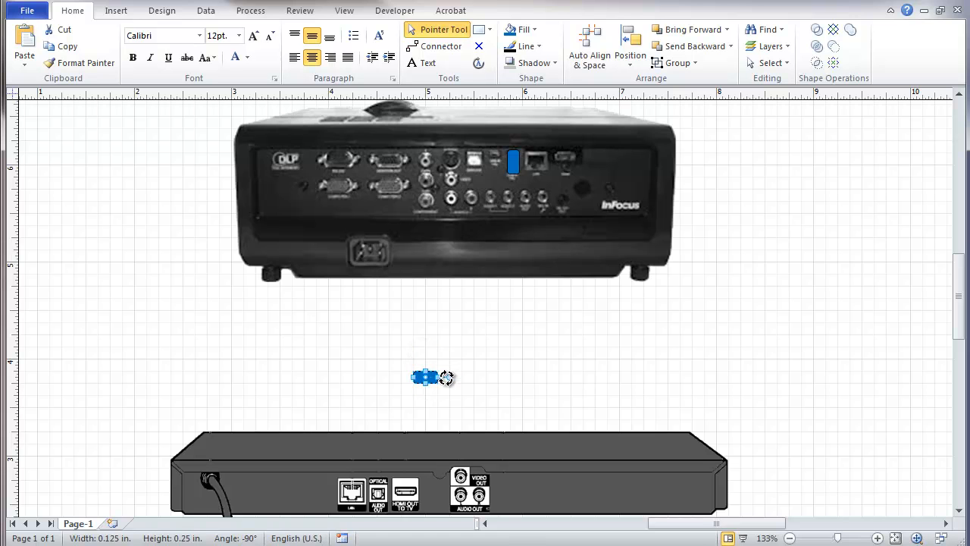
{"action": "scroll", "scroll_direction": "down", "scroll_amount": 3}
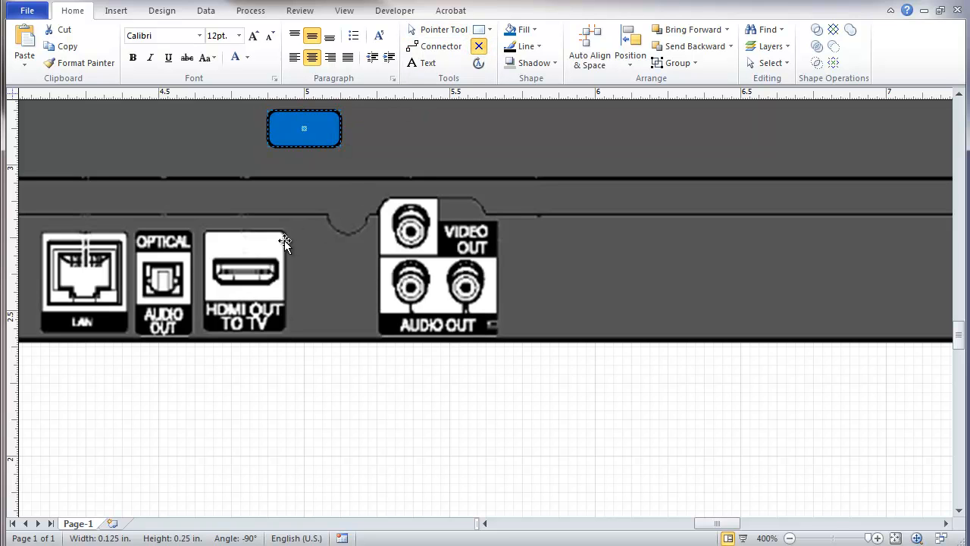
{"action": "mouse_move", "coordinate": [276, 336]}
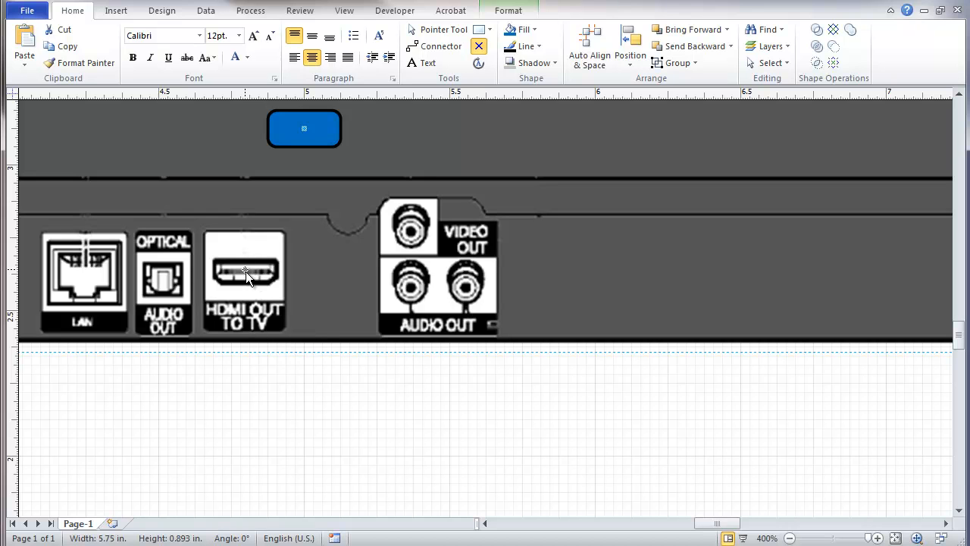
{"action": "mouse_move", "coordinate": [325, 294]}
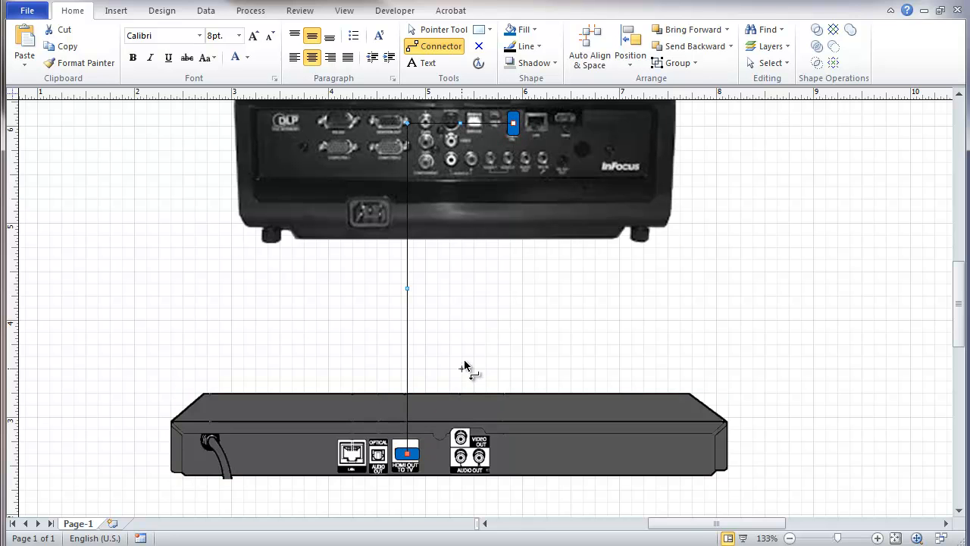
{"action": "mouse_move", "coordinate": [465, 294]}
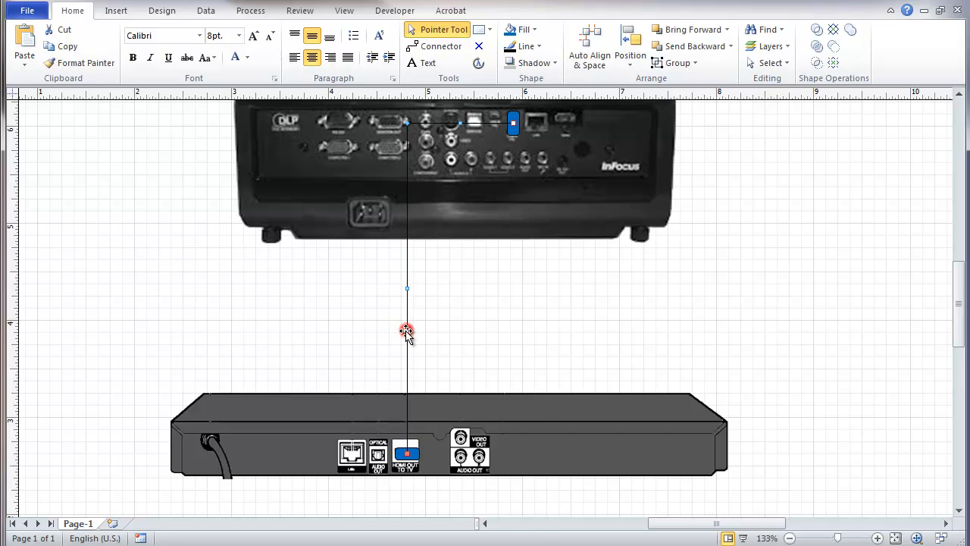
- Turn the plug-to-plug connector into a Curved Connector and bend it with its handle
{"action": "right_click", "coordinate": [407, 331]}
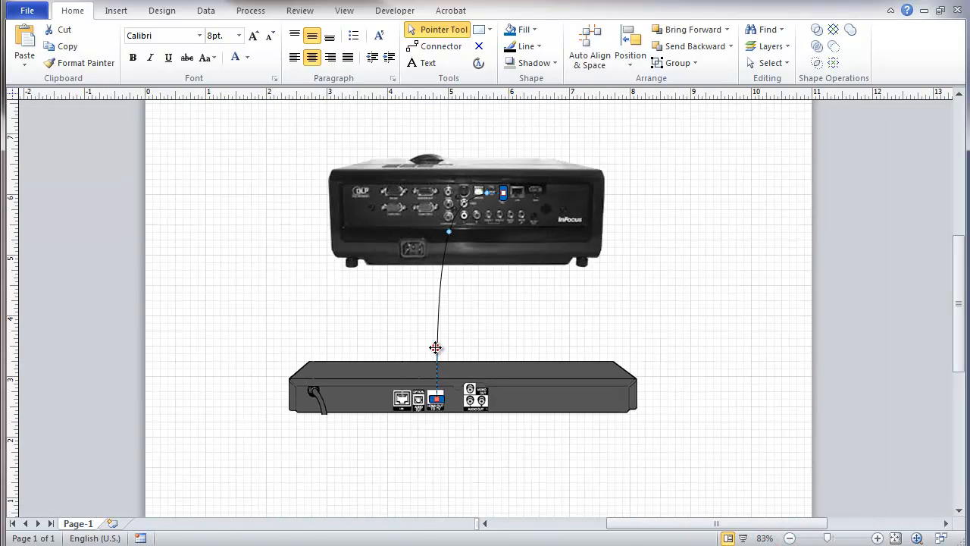
{"action": "left_click_drag", "start_coordinate": [436, 347], "coordinate": [286, 481]}
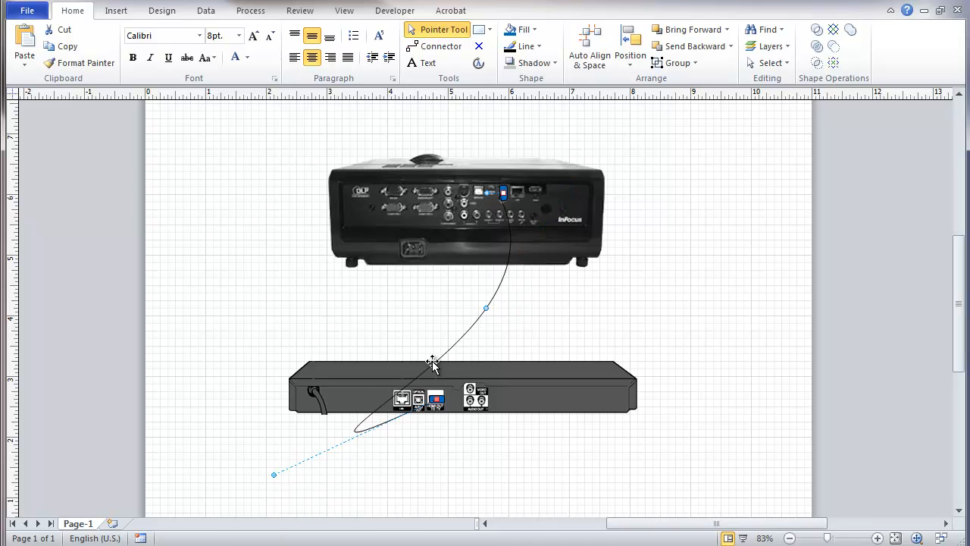
{"action": "mouse_move", "coordinate": [462, 341]}
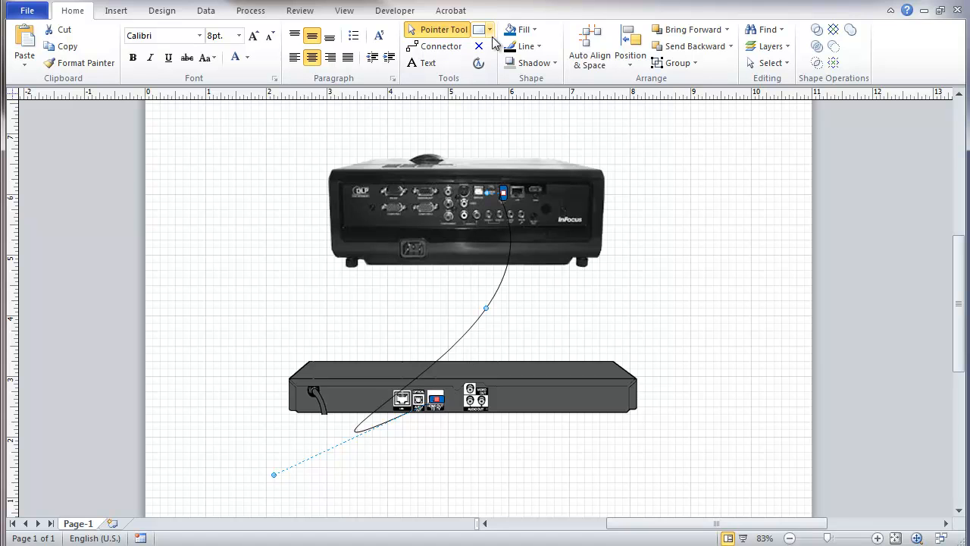
- Drag the cable's vertices and control handles to loop it around the player's left side
{"action": "left_click", "coordinate": [491, 29]}
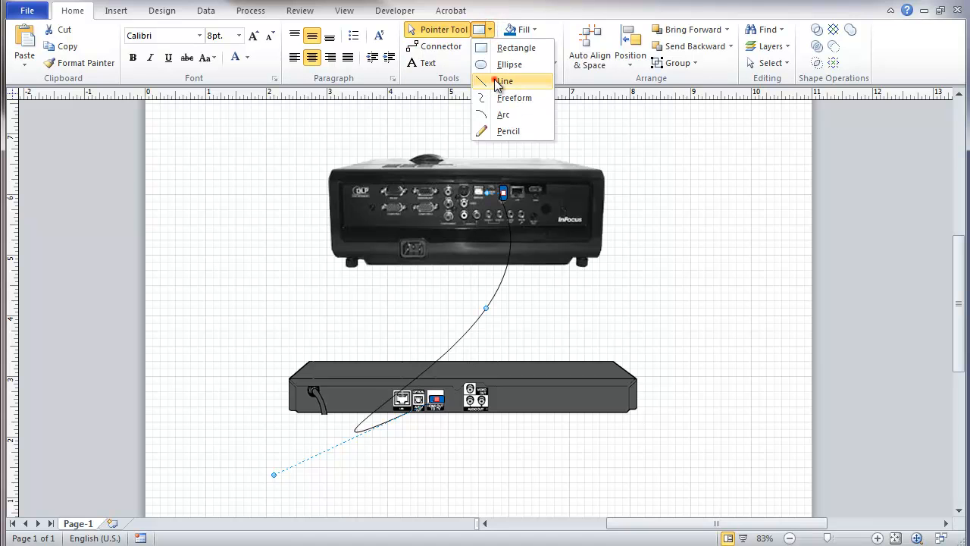
{"action": "left_click", "coordinate": [504, 81]}
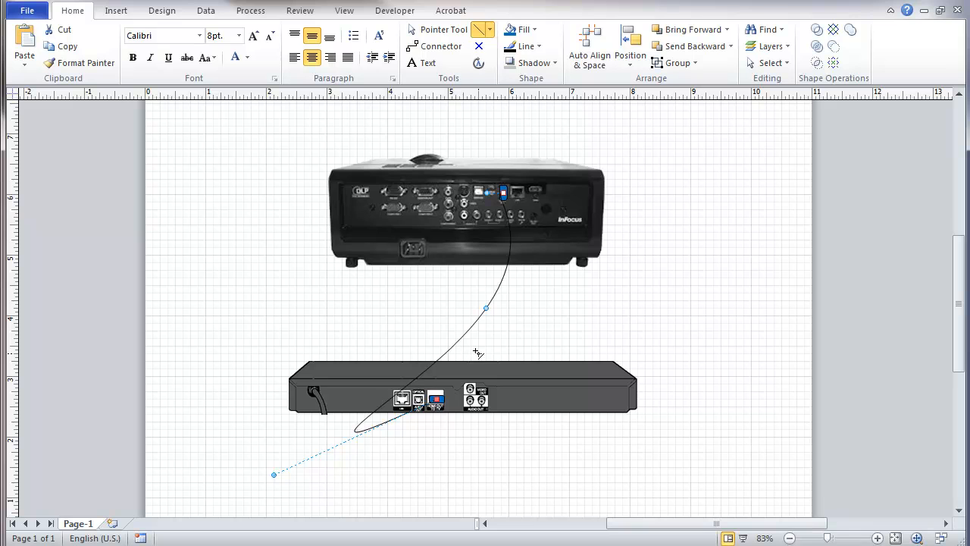
{"action": "left_click_drag", "start_coordinate": [485, 309], "coordinate": [447, 349]}
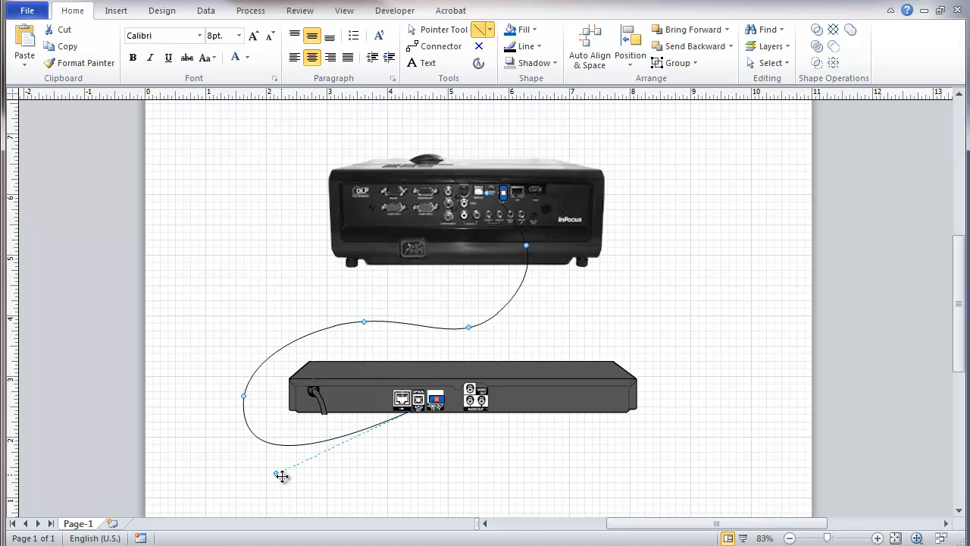
{"action": "left_click_drag", "start_coordinate": [282, 476], "coordinate": [303, 489]}
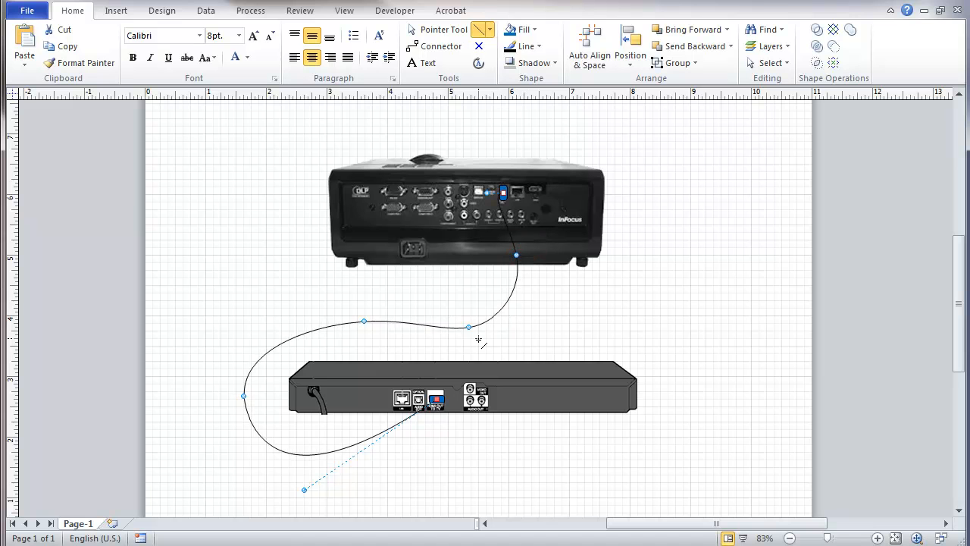
{"action": "left_click_drag", "start_coordinate": [467, 327], "coordinate": [446, 315]}
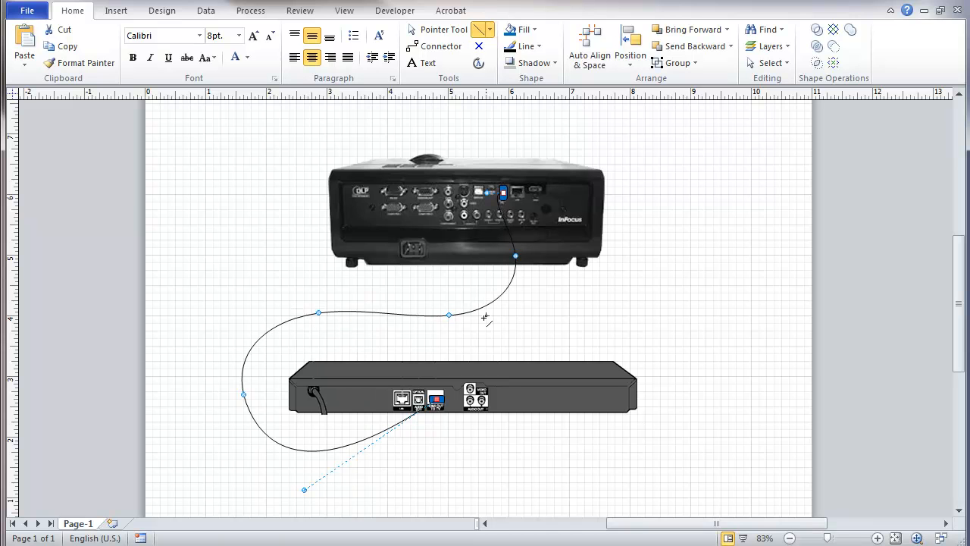
{"action": "mouse_move", "coordinate": [347, 335]}
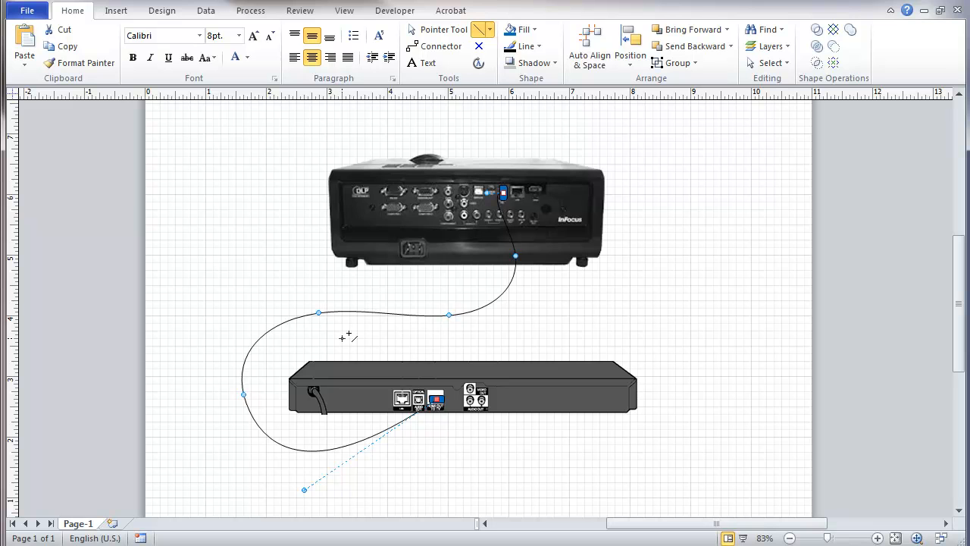
{"action": "mouse_move", "coordinate": [667, 217]}
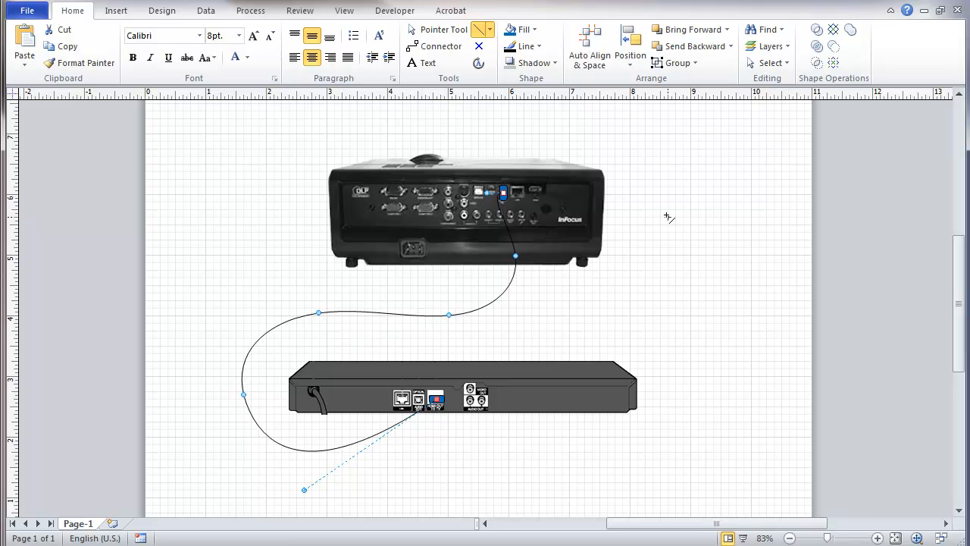
{"action": "mouse_move", "coordinate": [546, 249]}
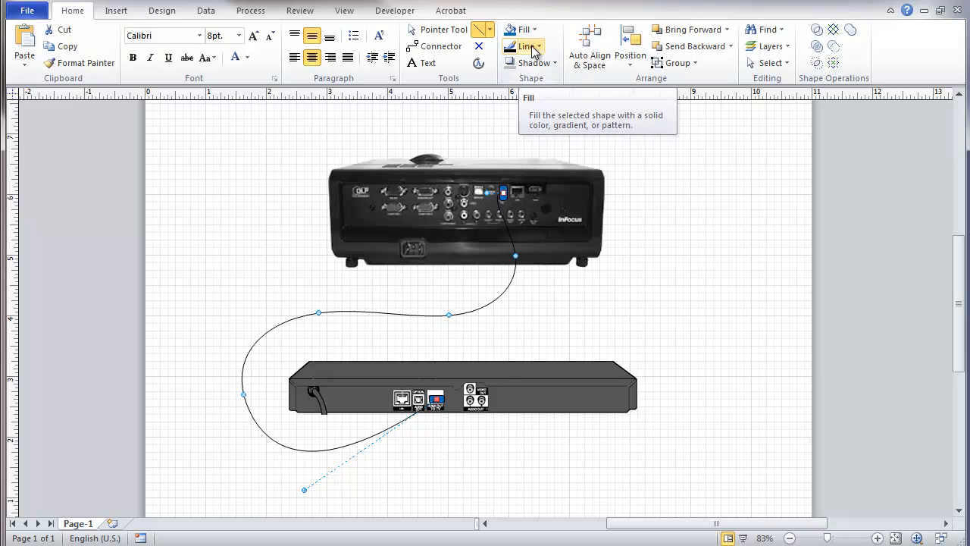
- Recolour the cable line blue and fit the page to the window
{"action": "left_click", "coordinate": [536, 47]}
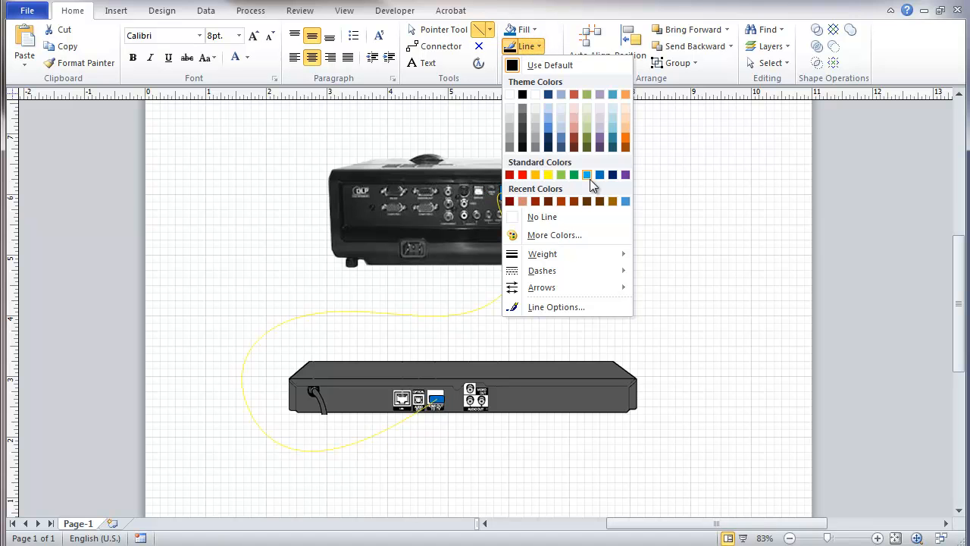
{"action": "left_click", "coordinate": [588, 175]}
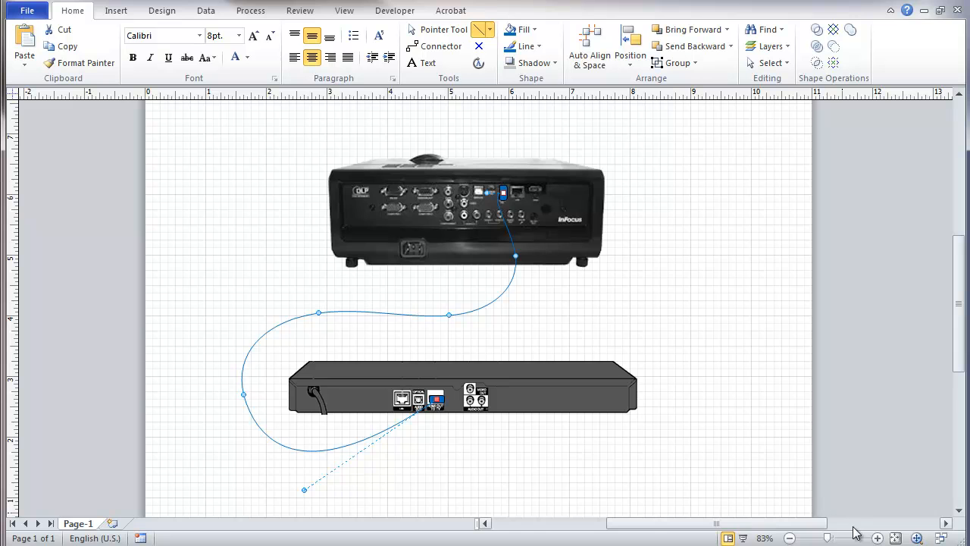
{"action": "left_click", "coordinate": [789, 538]}
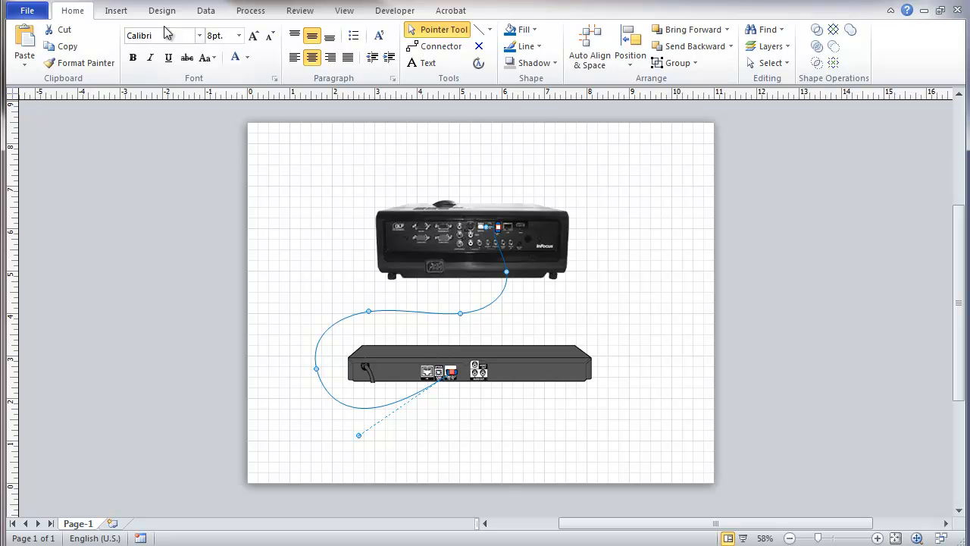
- Add a title border with a page-number and date footer to the page
{"action": "left_click", "coordinate": [161, 10]}
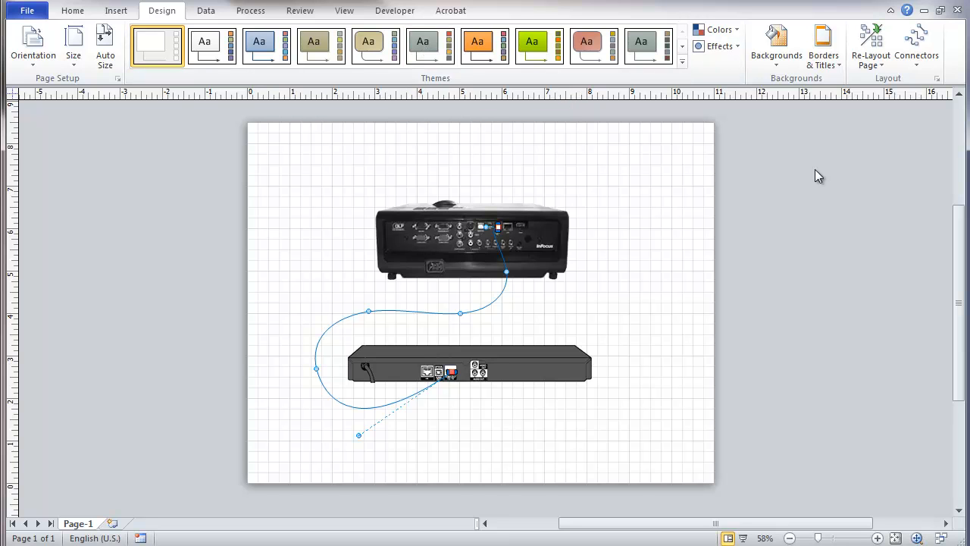
{"action": "mouse_move", "coordinate": [812, 137]}
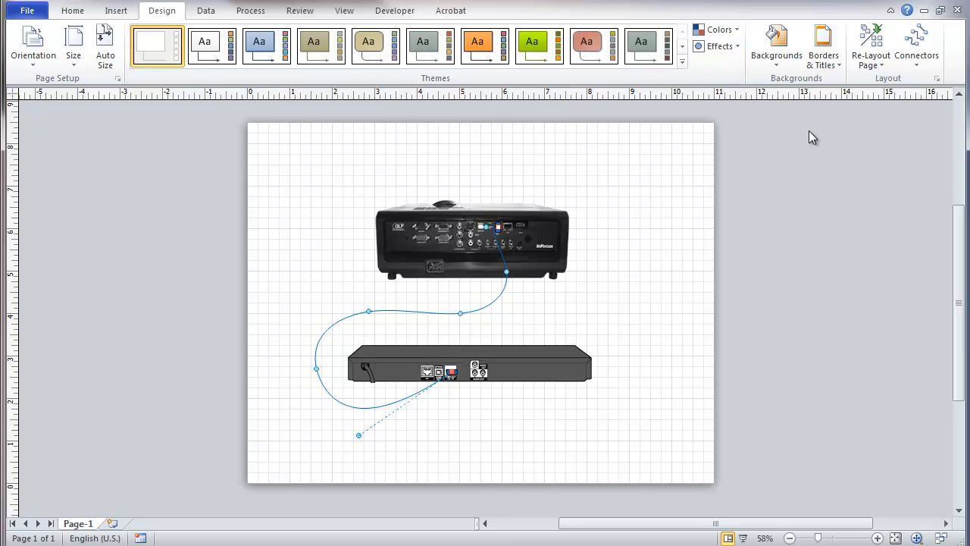
{"action": "left_click", "coordinate": [823, 46]}
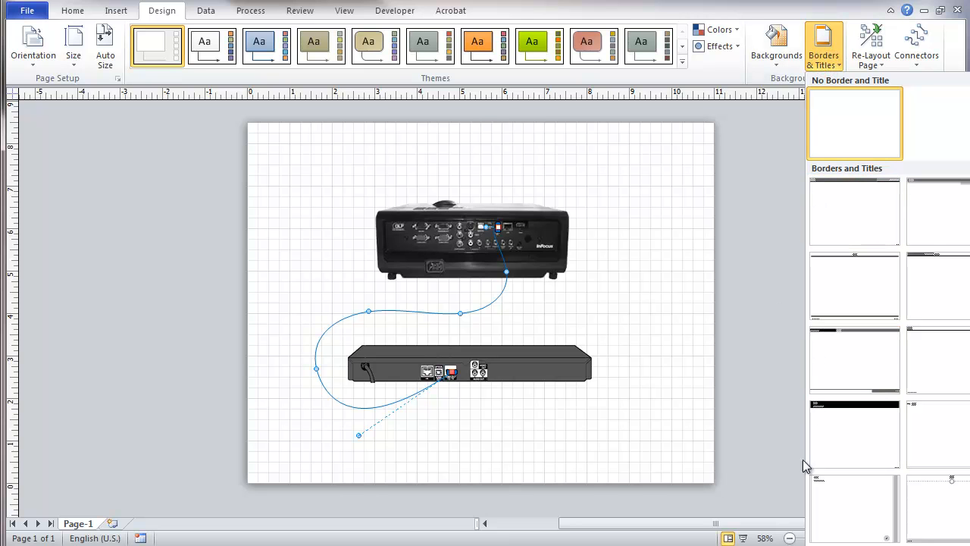
{"action": "left_click", "coordinate": [854, 123]}
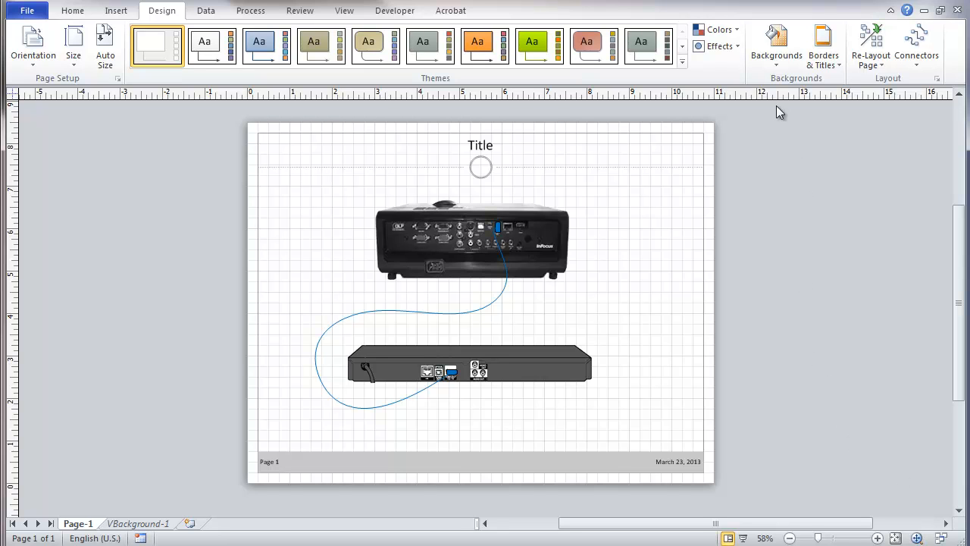
{"action": "mouse_move", "coordinate": [430, 46]}
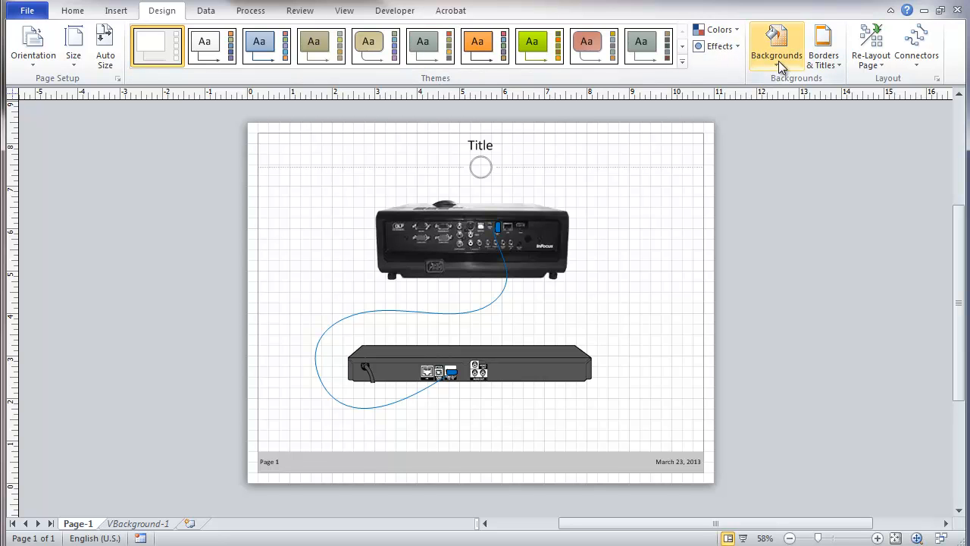
- Apply a grey gradient background and a colour theme to the drawing
{"action": "left_click", "coordinate": [776, 43]}
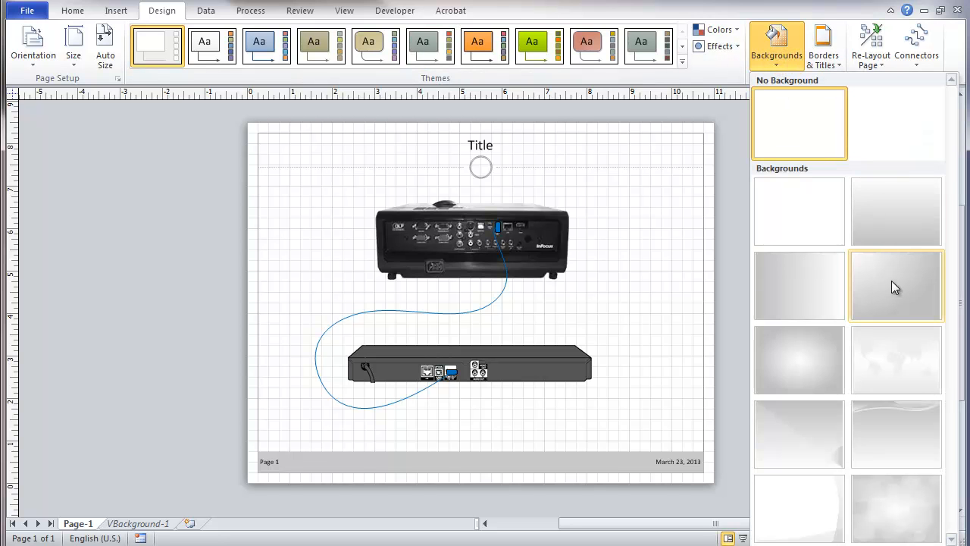
{"action": "left_click", "coordinate": [896, 286]}
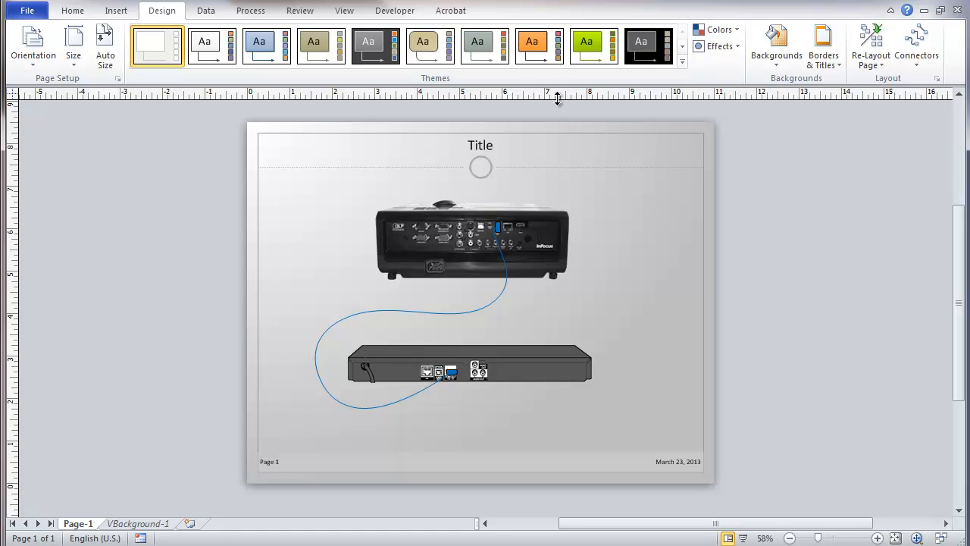
{"action": "mouse_move", "coordinate": [477, 46]}
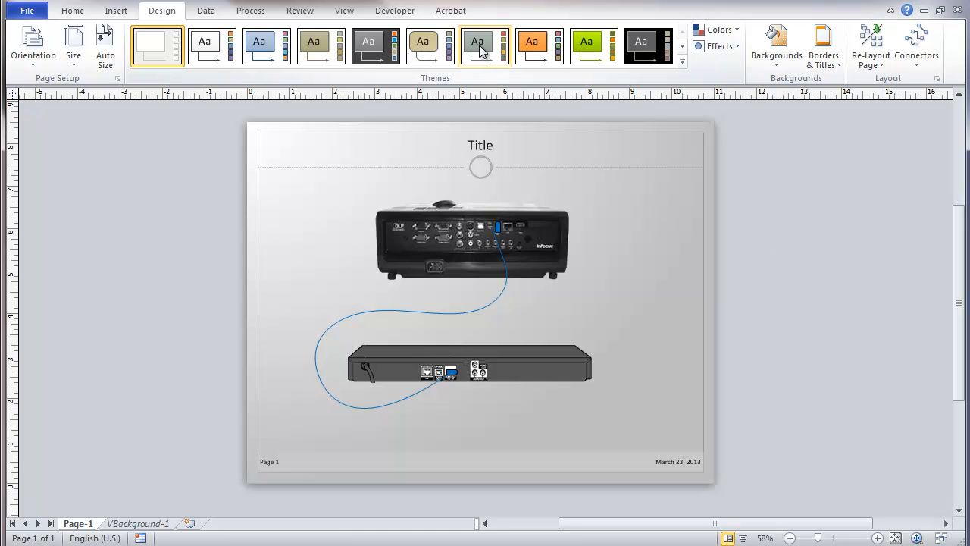
{"action": "left_click", "coordinate": [422, 44]}
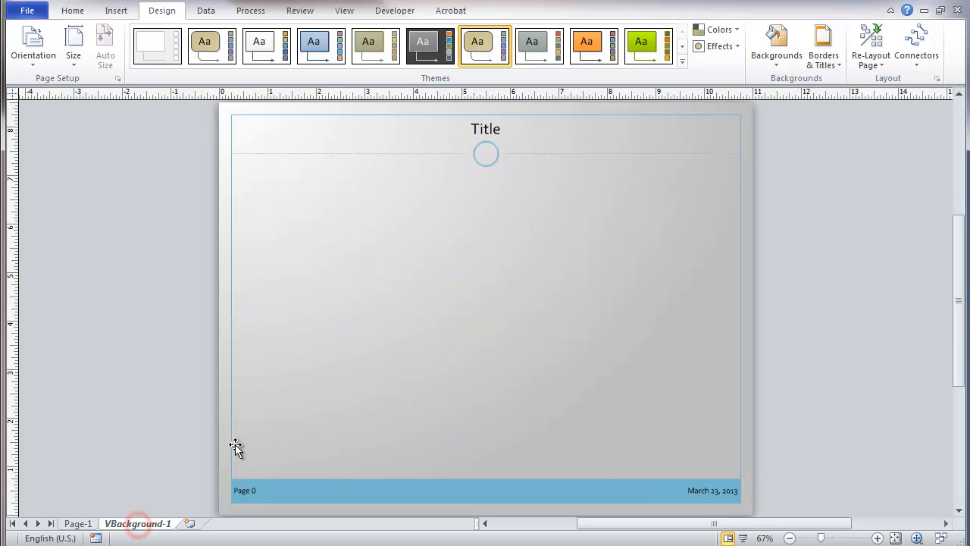
- Edit the background page title to read 'Connectors and Connection Points'
{"action": "left_click", "coordinate": [485, 129]}
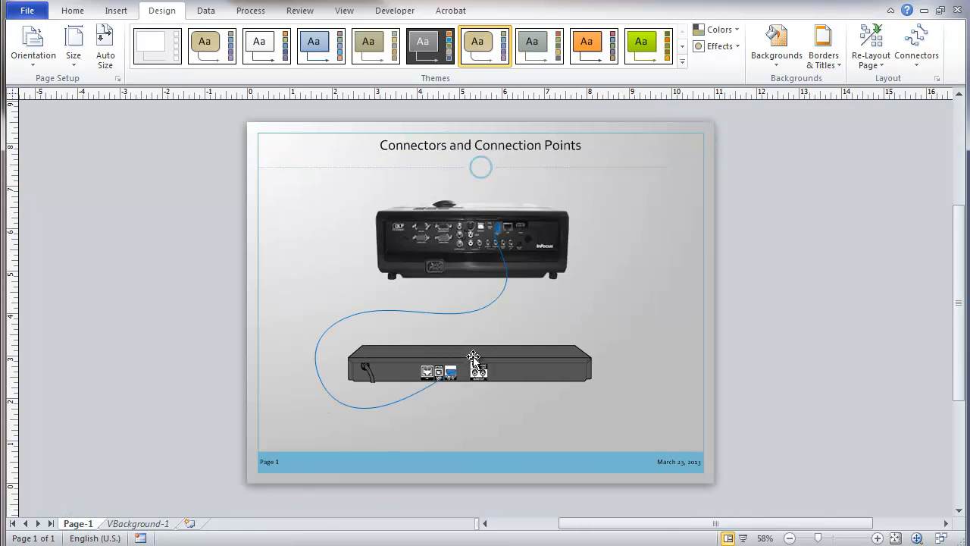
{"action": "mouse_move", "coordinate": [468, 314]}
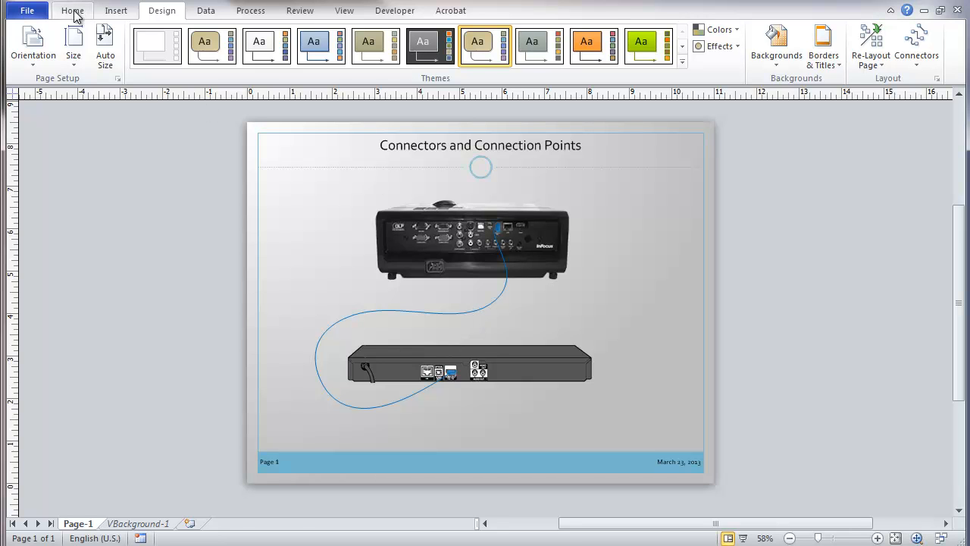
- Thicken the blue HDMI cable's line weight to 6 pt
{"action": "left_click", "coordinate": [72, 10]}
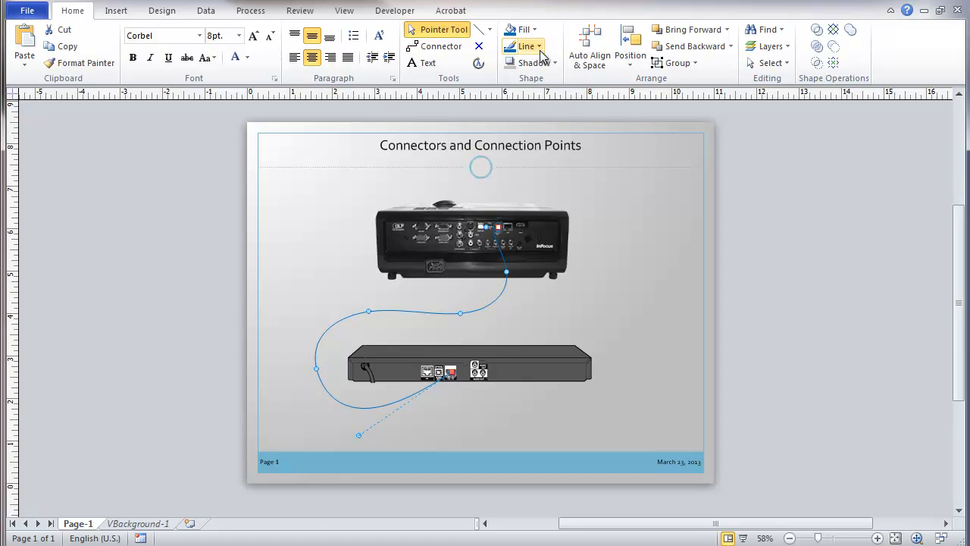
{"action": "left_click", "coordinate": [523, 47]}
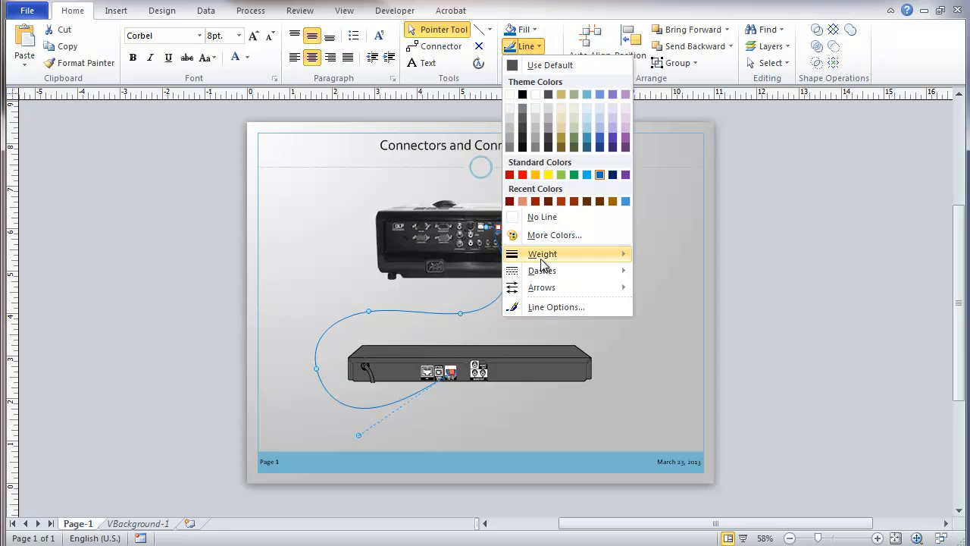
{"action": "left_click", "coordinate": [542, 253]}
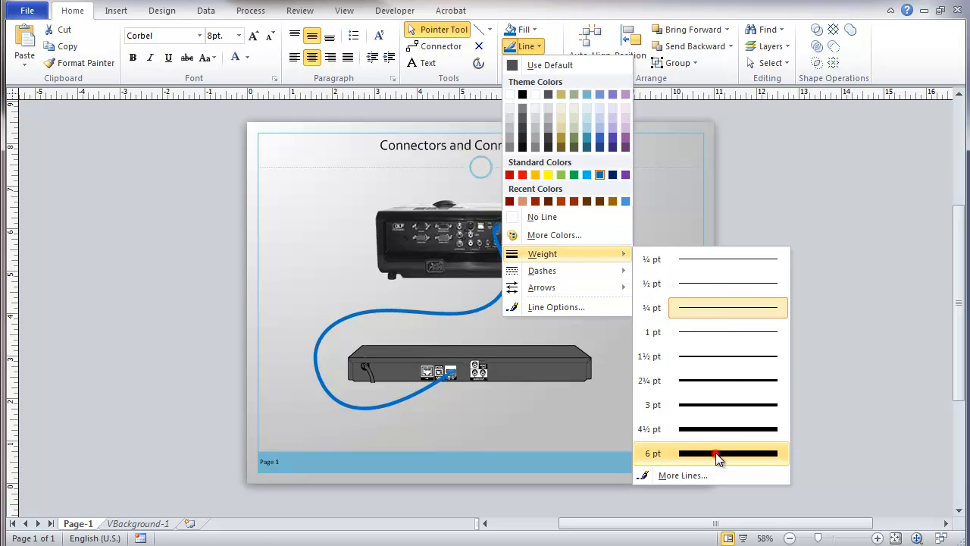